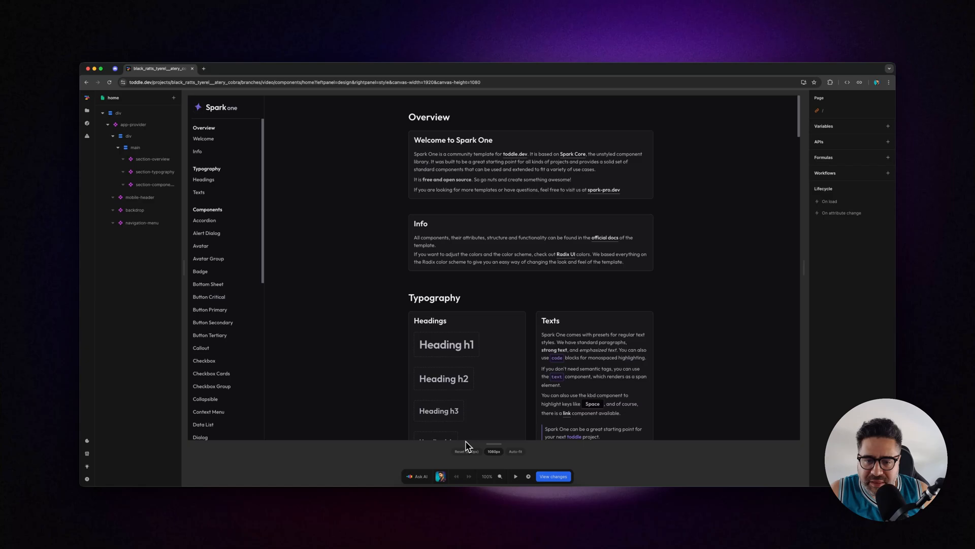
mouse_move(324, 464)
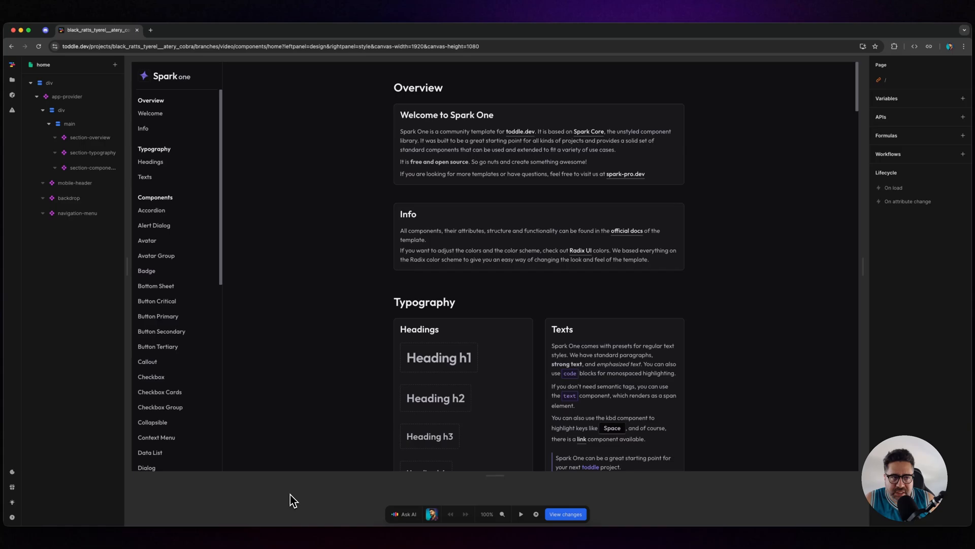
- Select the side navigation menu component in the layers panel
click(61, 110)
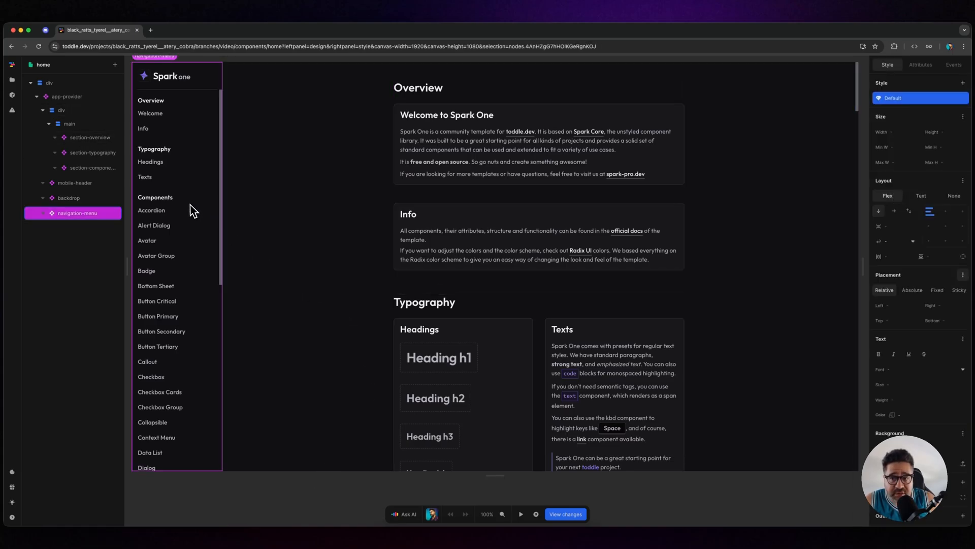
click(62, 123)
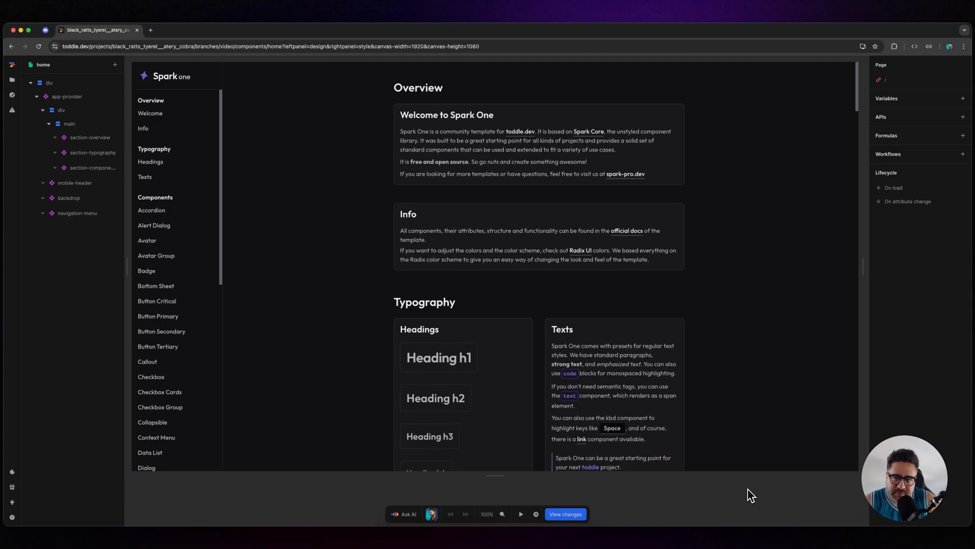
mouse_move(746, 496)
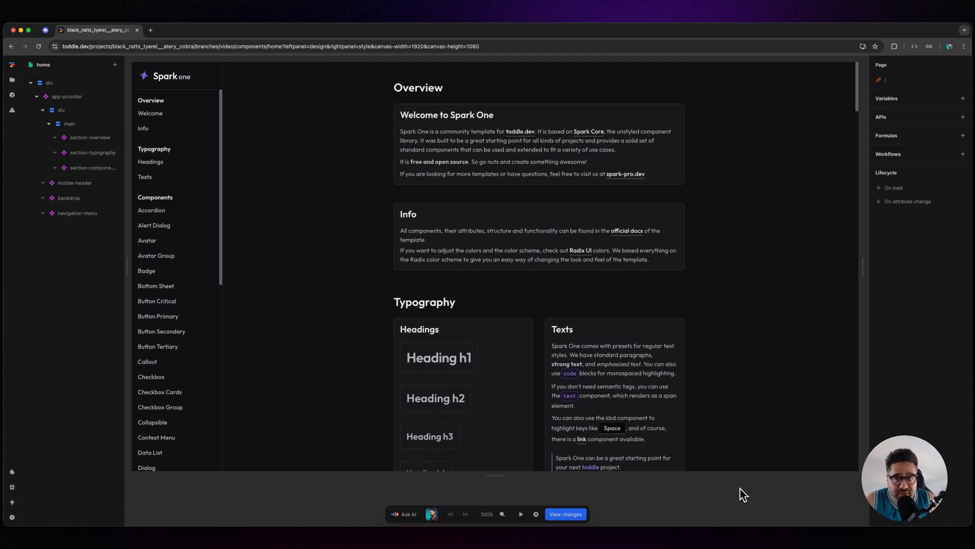
click(89, 137)
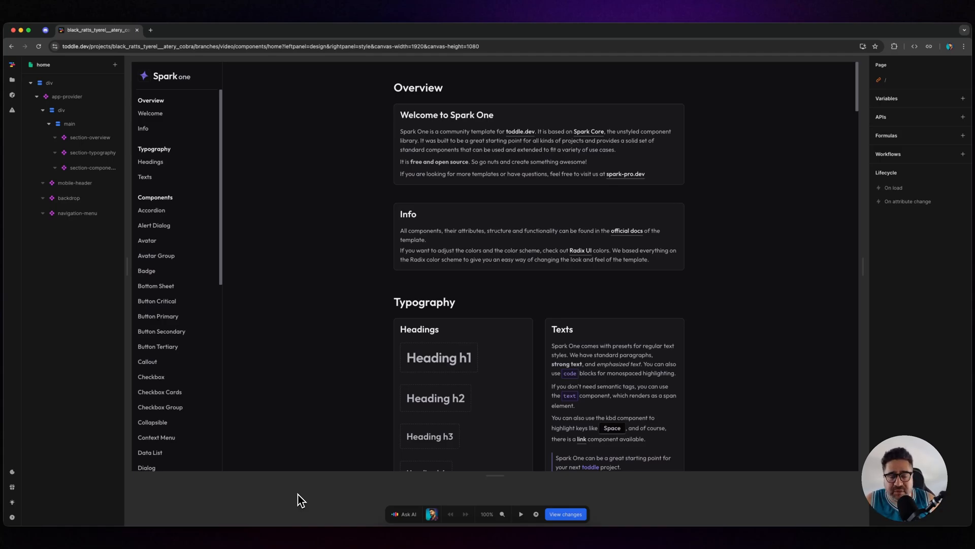
click(482, 274)
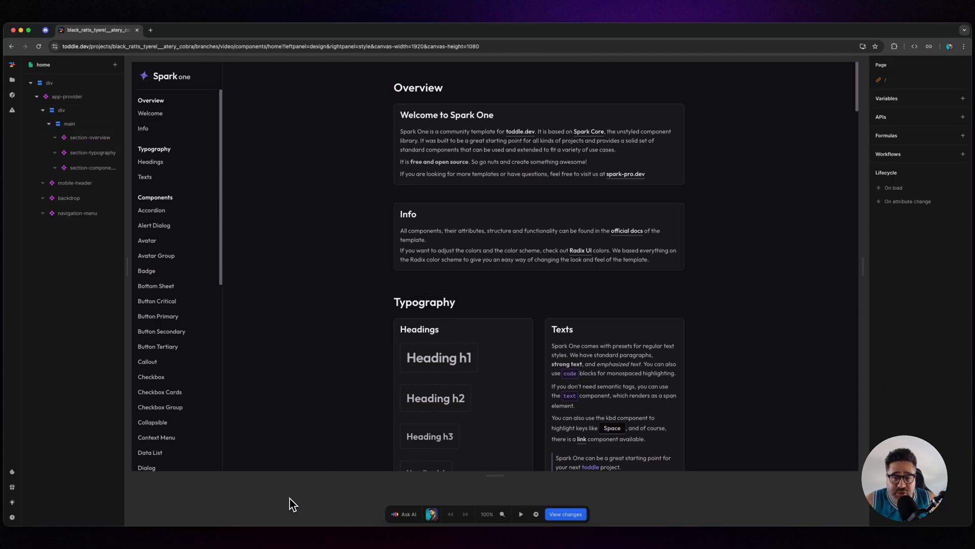
click(67, 123)
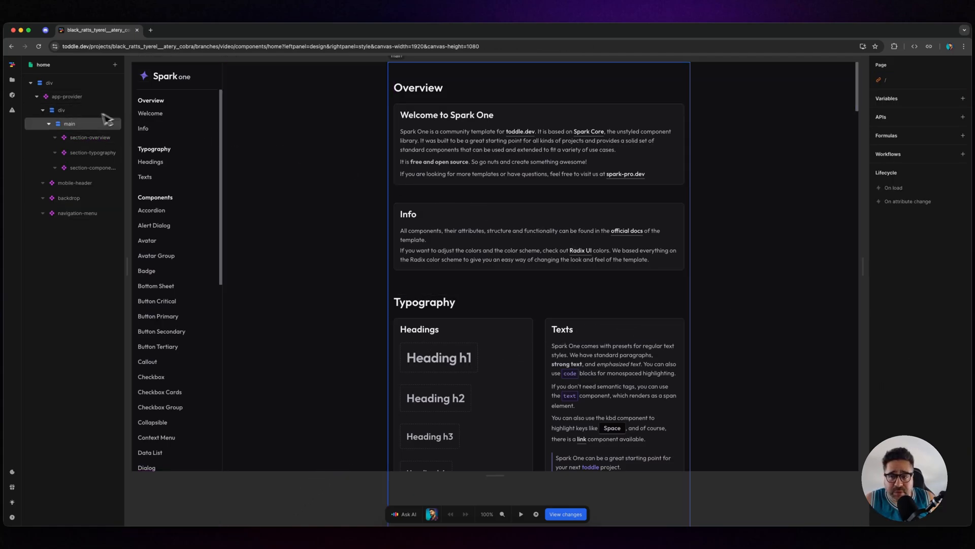
- View the project's pages list, return to the element tree, and switch browser tabs
click(10, 79)
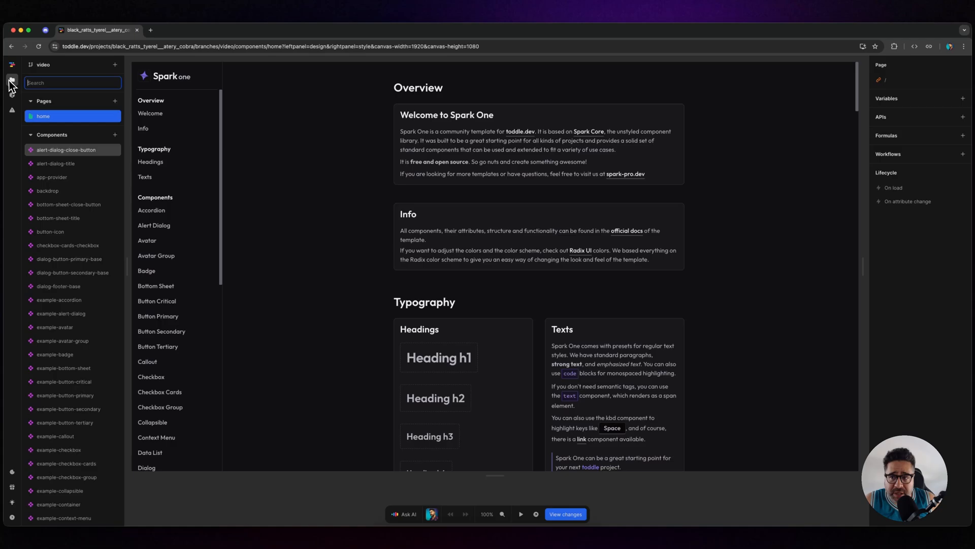
click(9, 78)
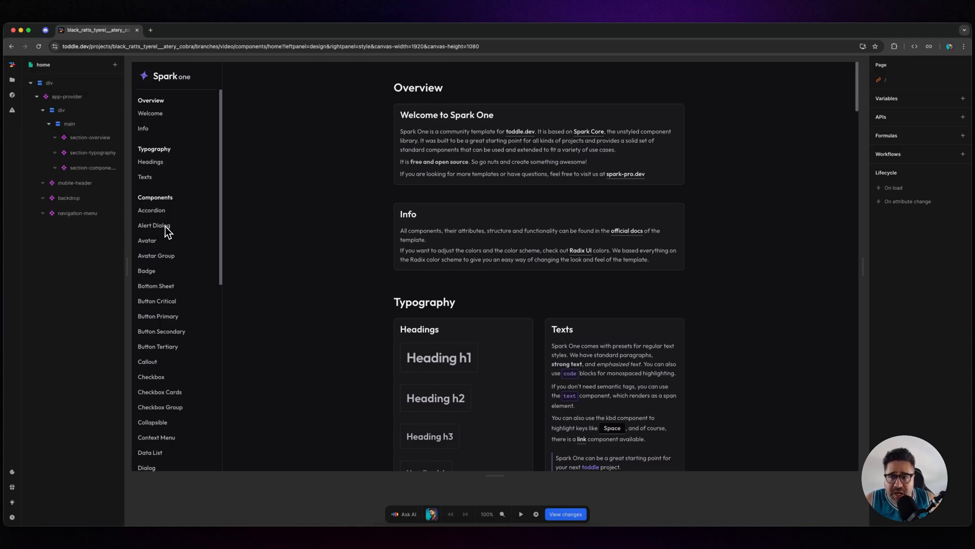
click(90, 137)
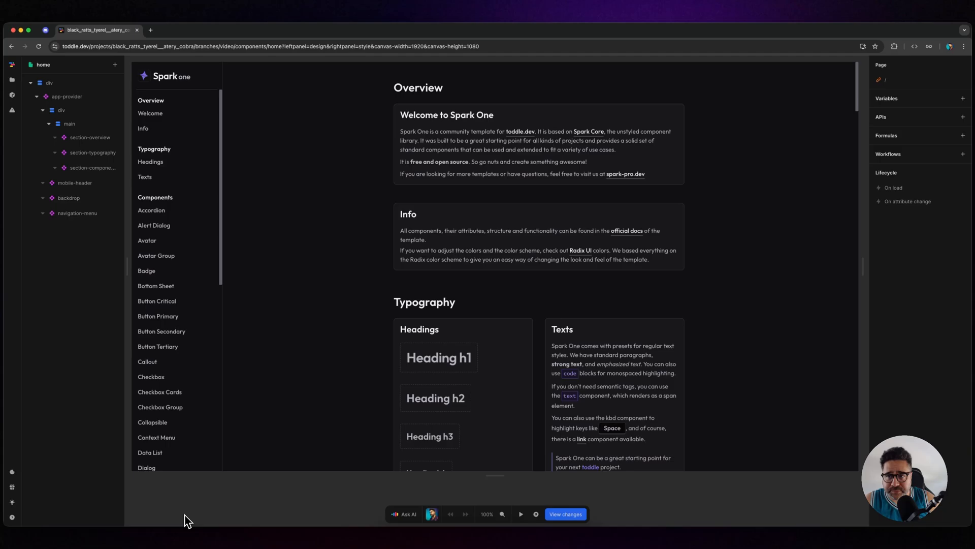
mouse_move(193, 514)
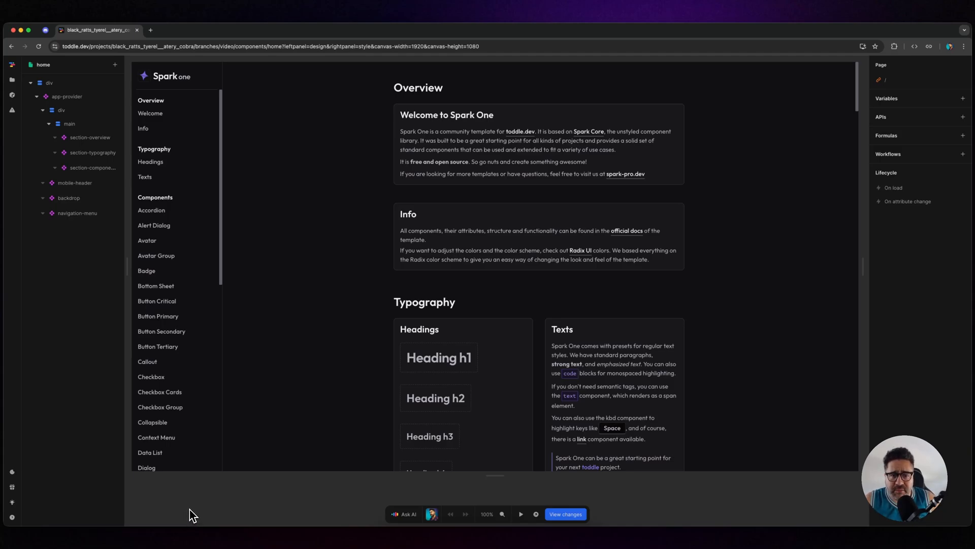
mouse_move(201, 516)
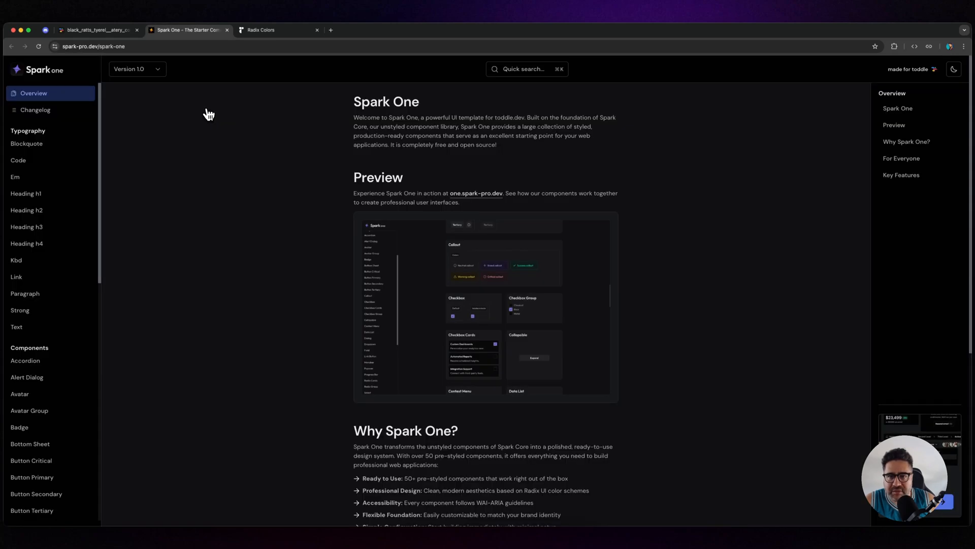
click(97, 30)
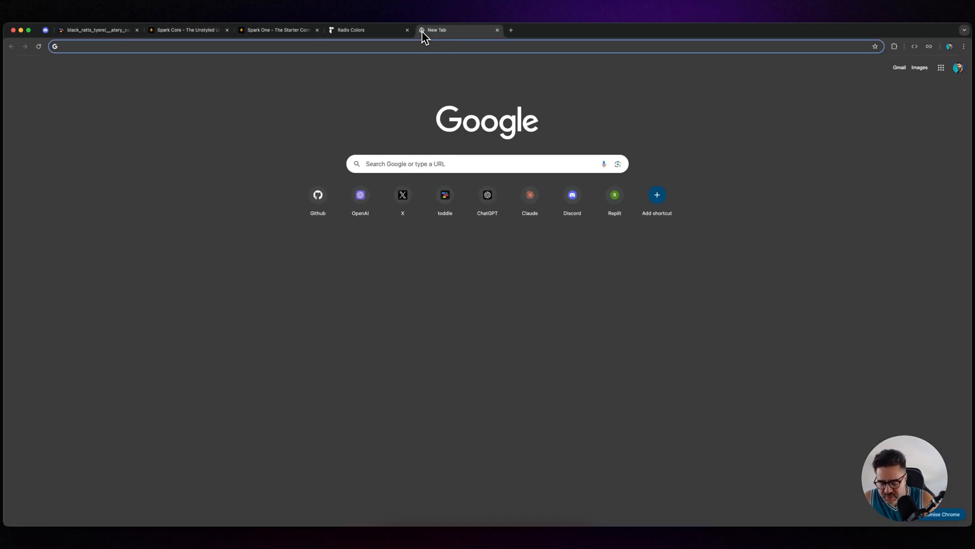
- Search 'shadcn ui card' and explore the shadcn/ui website's card examples
text(shadcn ui card)
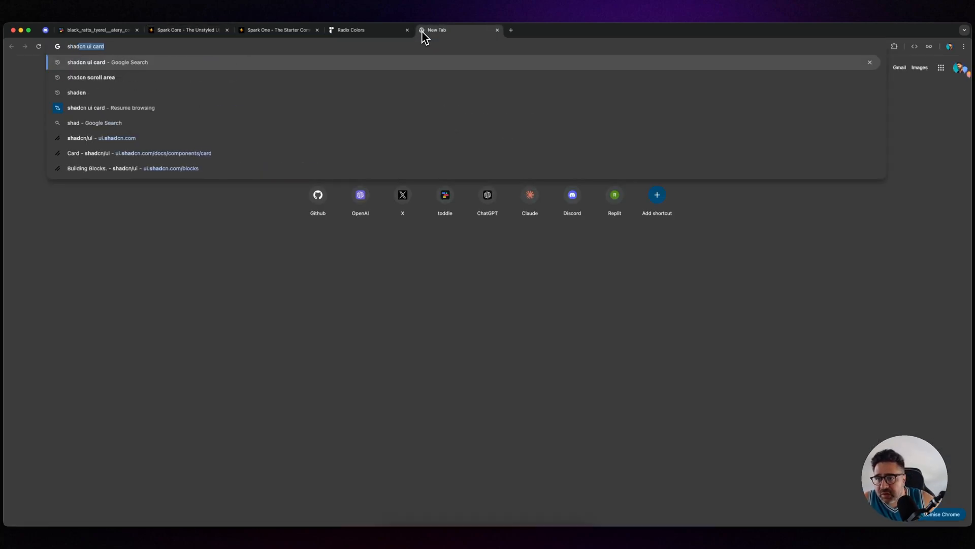
click(98, 137)
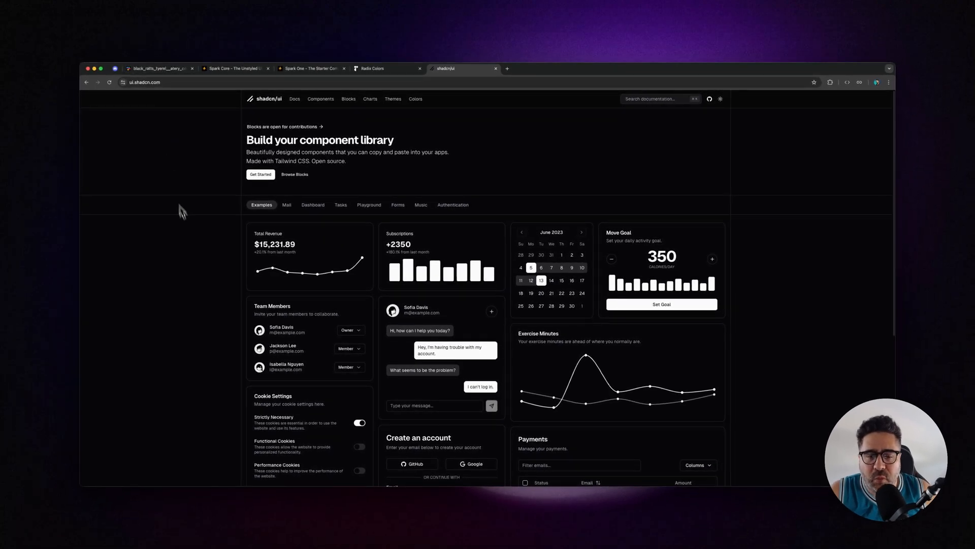
mouse_move(201, 264)
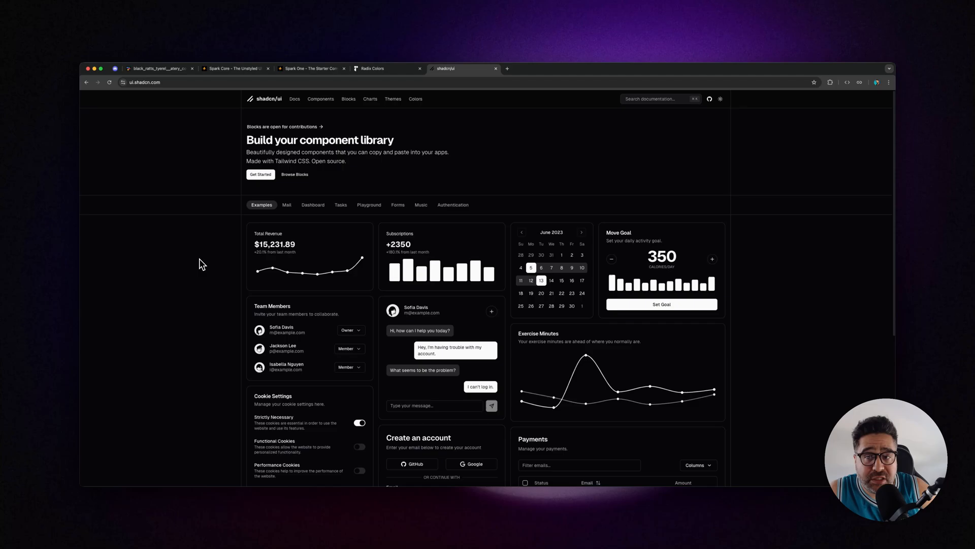
mouse_move(210, 259)
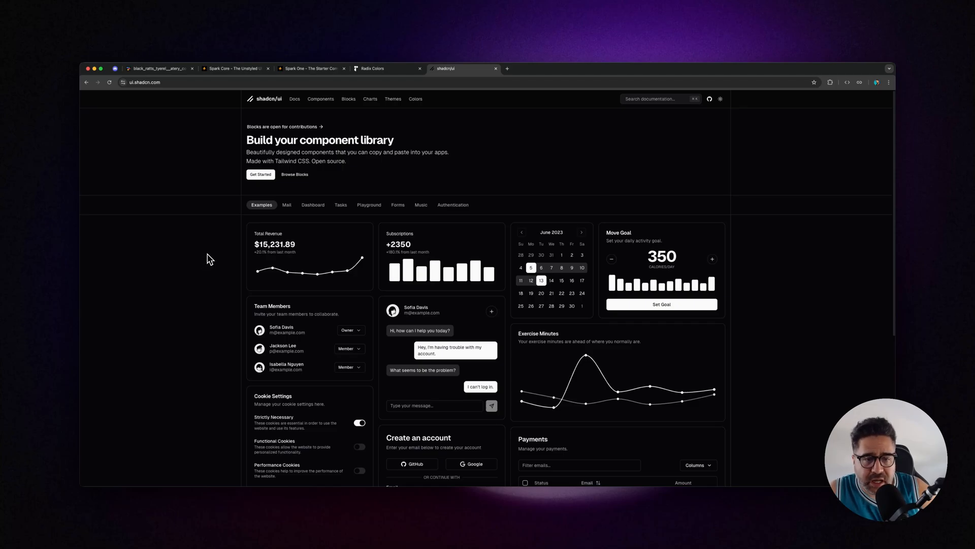
mouse_move(217, 275)
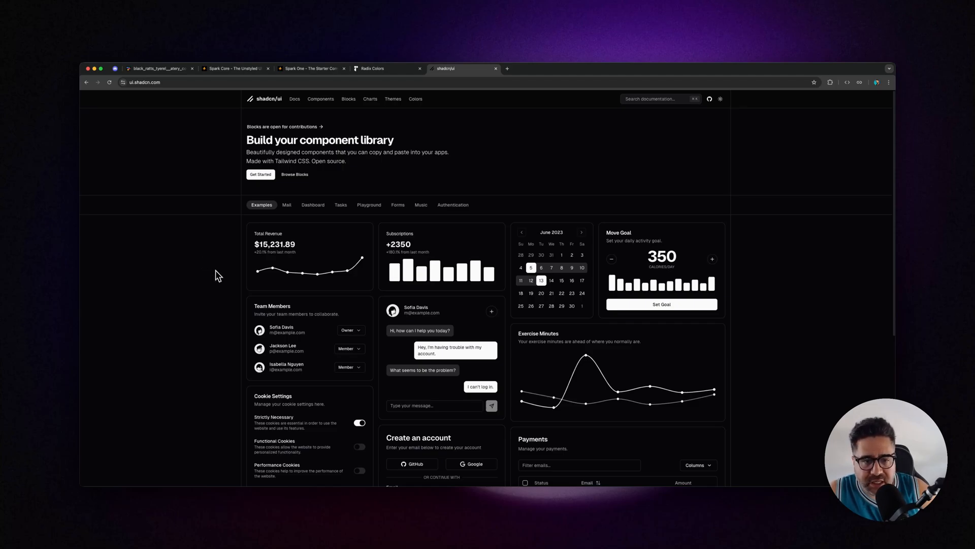
mouse_move(222, 281)
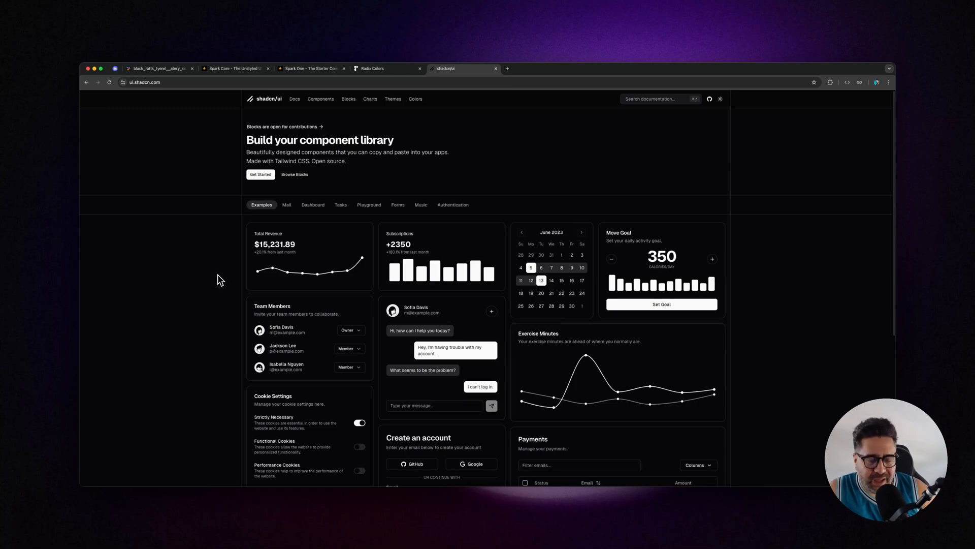
mouse_move(316, 314)
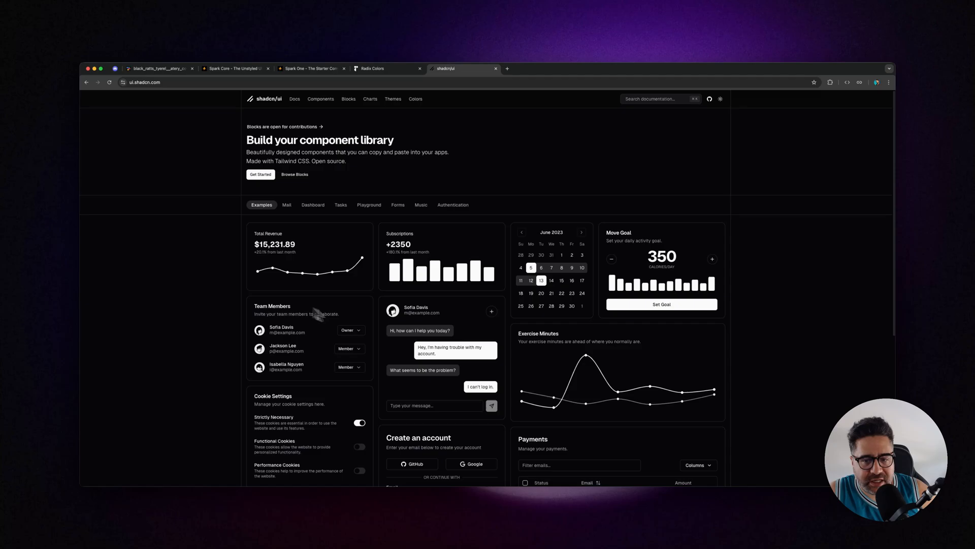
click(351, 330)
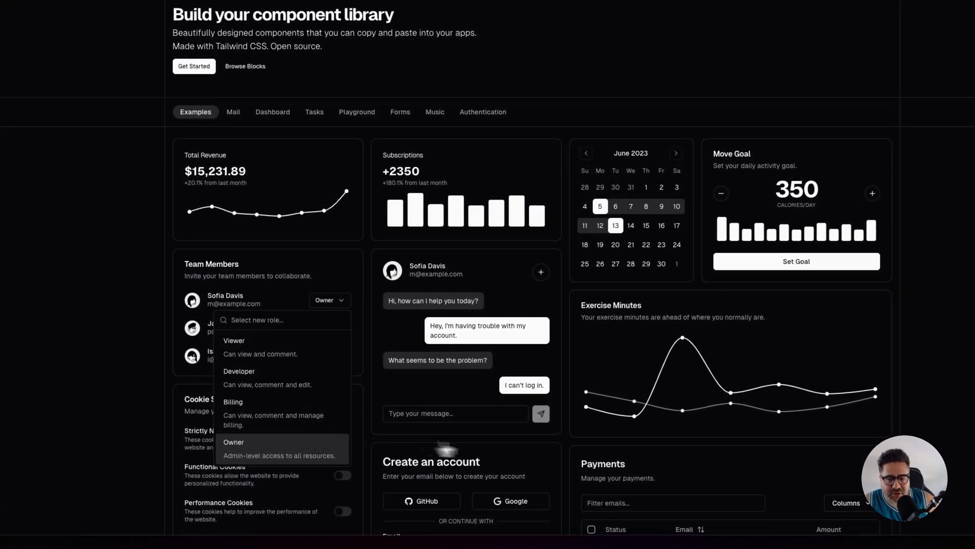
scroll(down, 3)
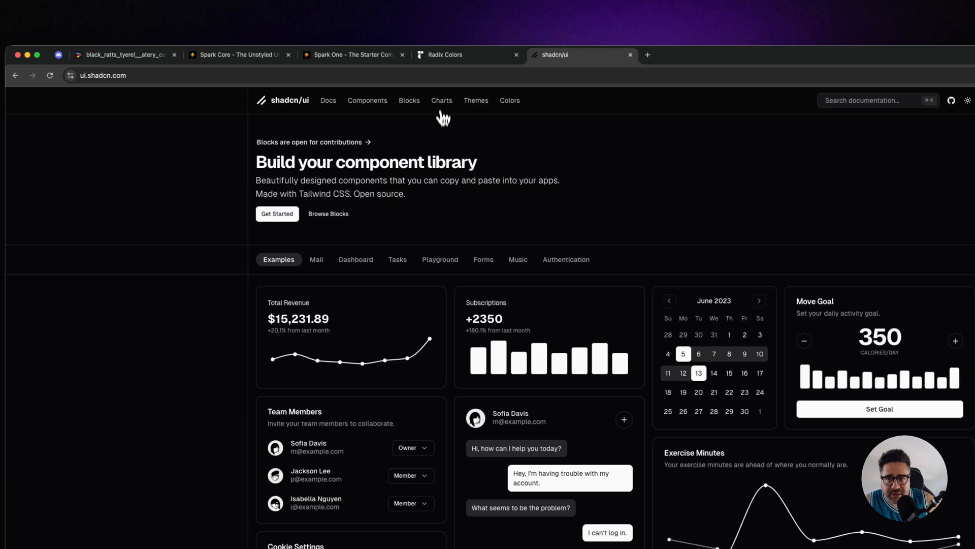
- Preview shadcn/ui themes in red and its docs introduction, then switch to Spark Core docs
click(476, 101)
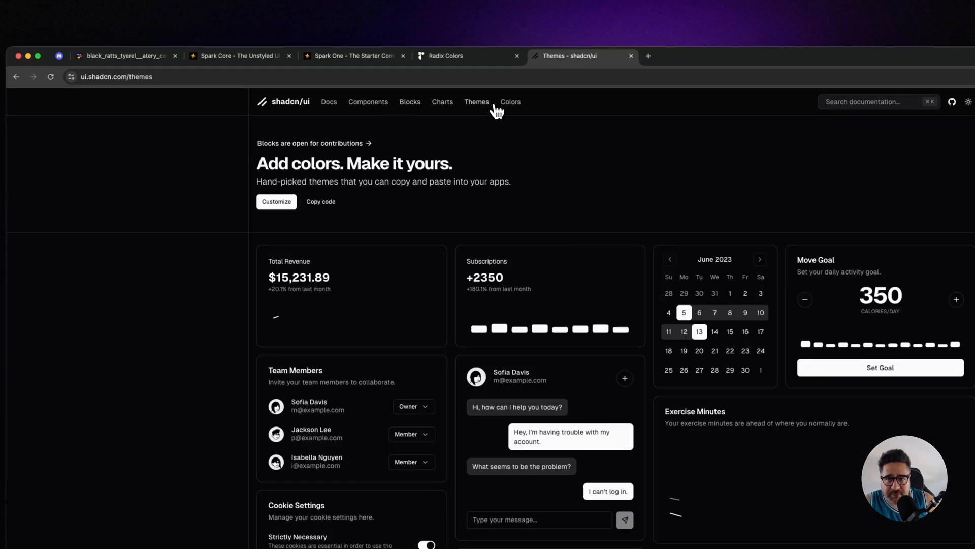
click(276, 202)
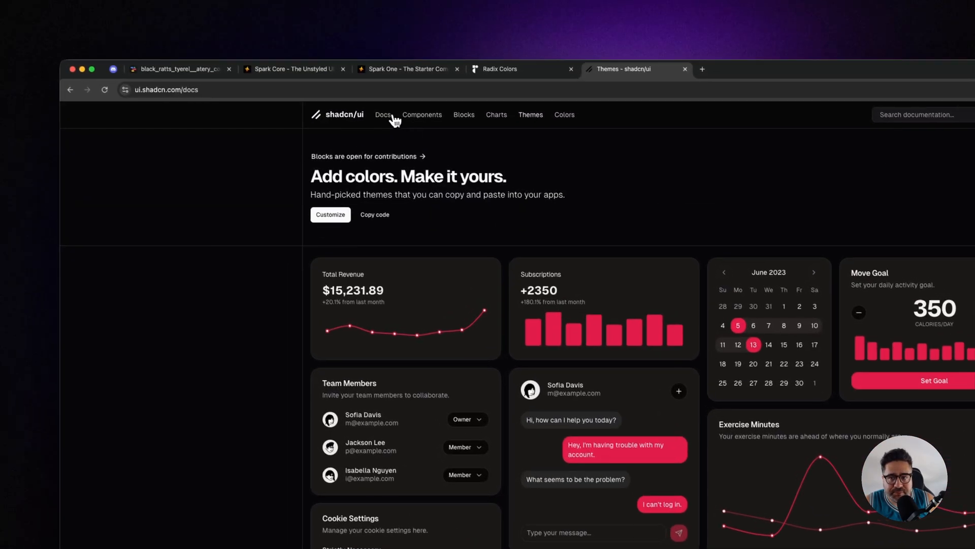
click(516, 69)
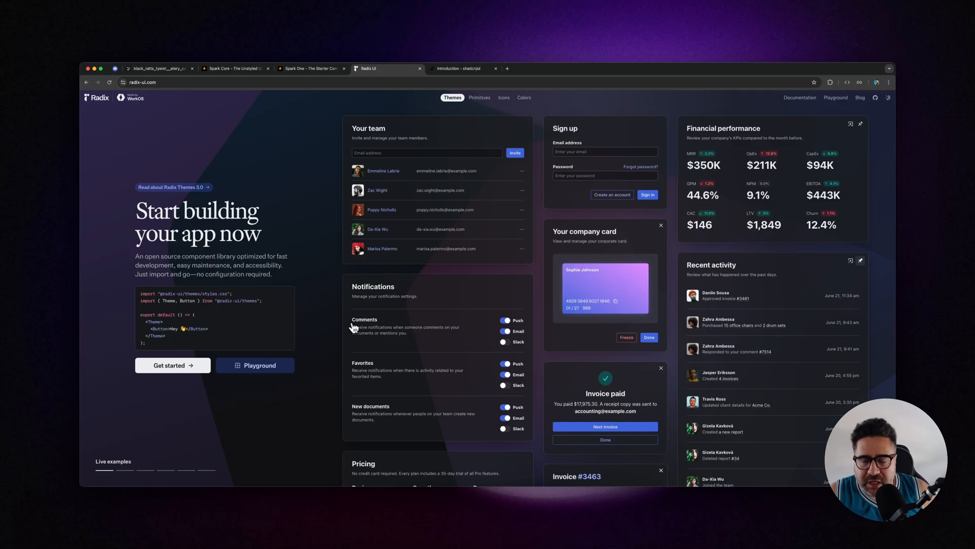
mouse_move(348, 299)
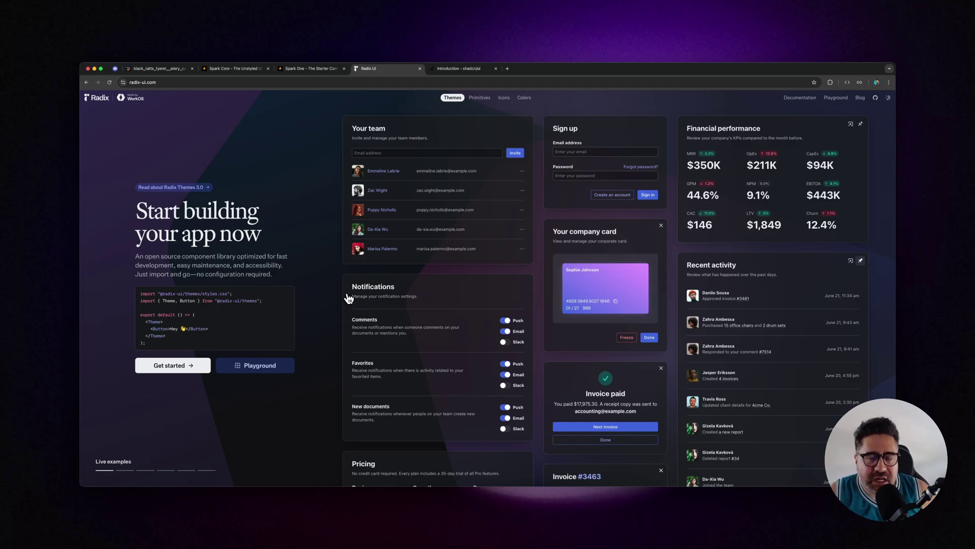
mouse_move(327, 173)
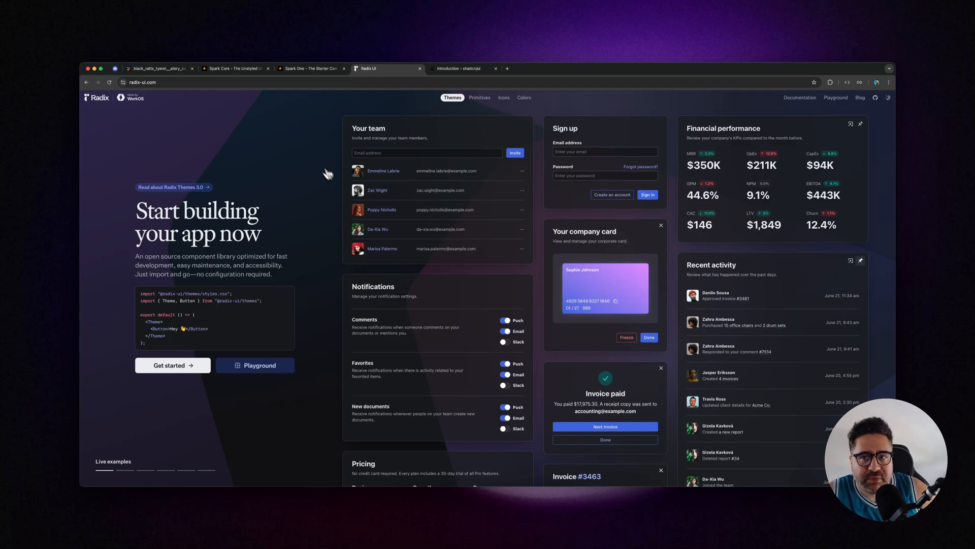
click(235, 68)
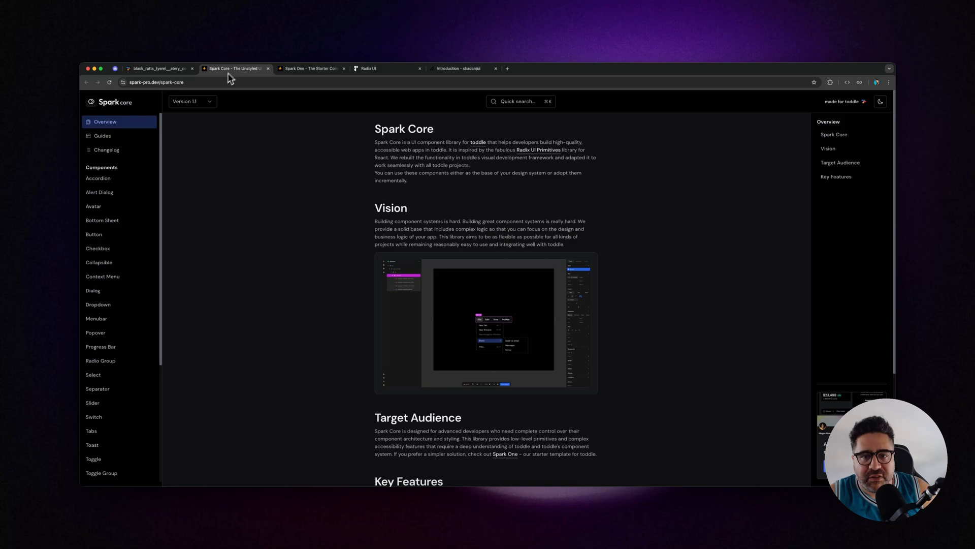
mouse_move(274, 300)
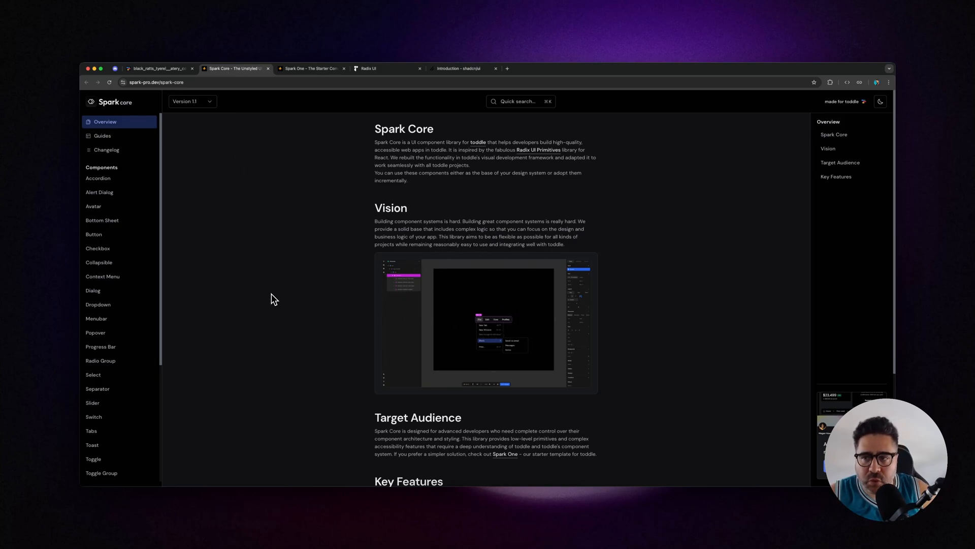
- Scroll through the Spark Core overview and switch to the Spark One docs
scroll(down, 3)
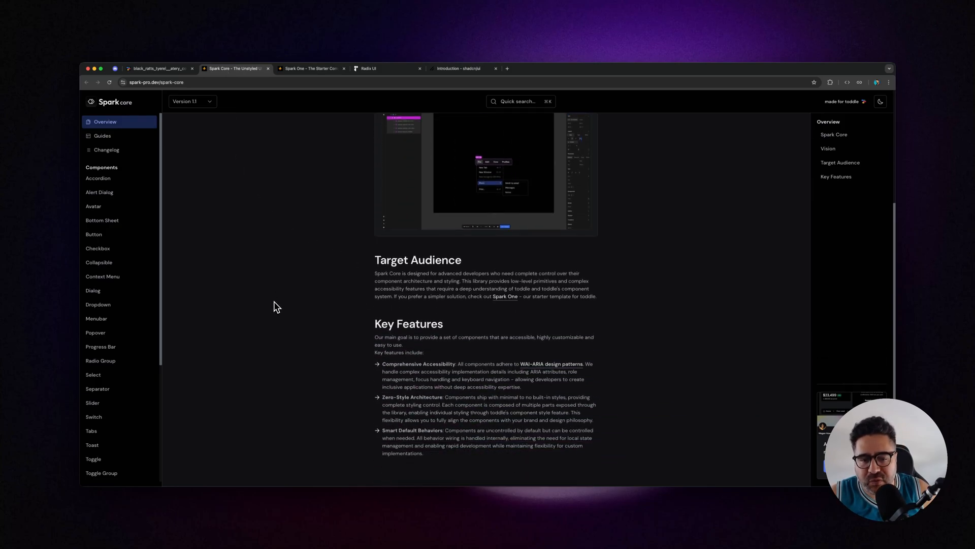
scroll(up, 3)
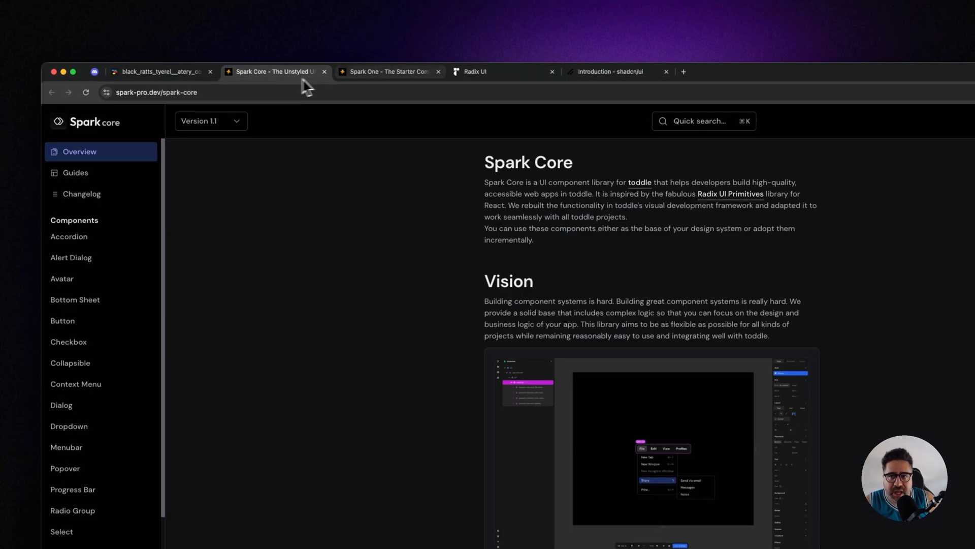
click(386, 71)
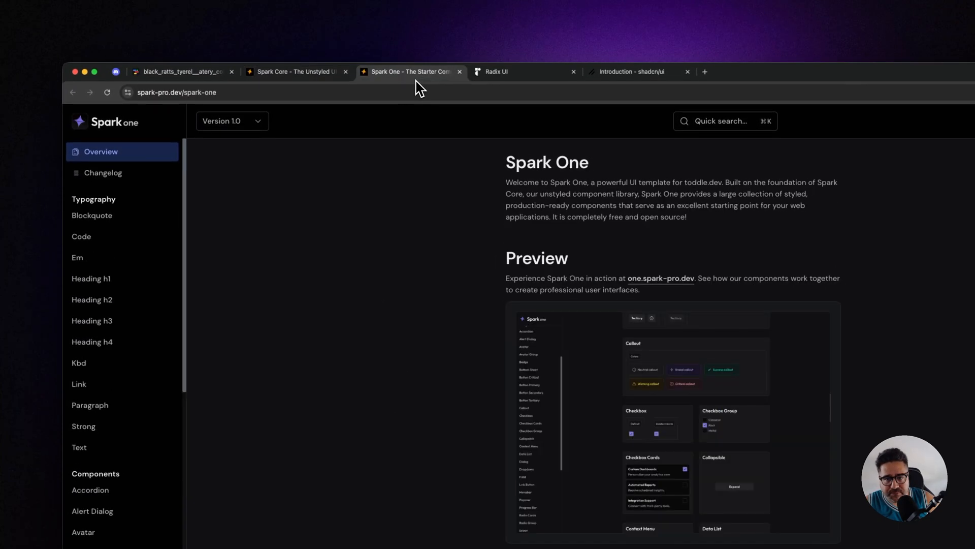
- Open the Spark One Heading h1 page, then the shadcn/ui Accordion tab
scroll(down, 3)
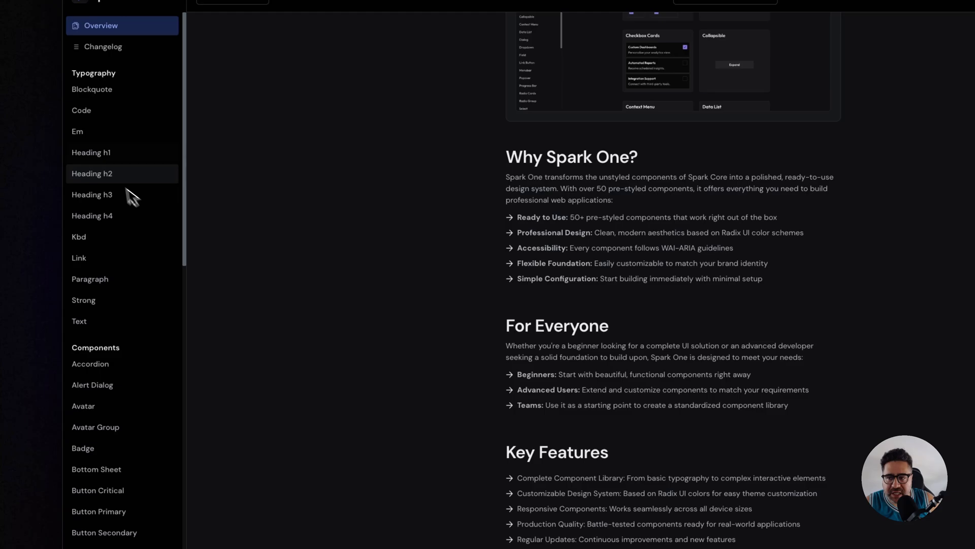
click(91, 153)
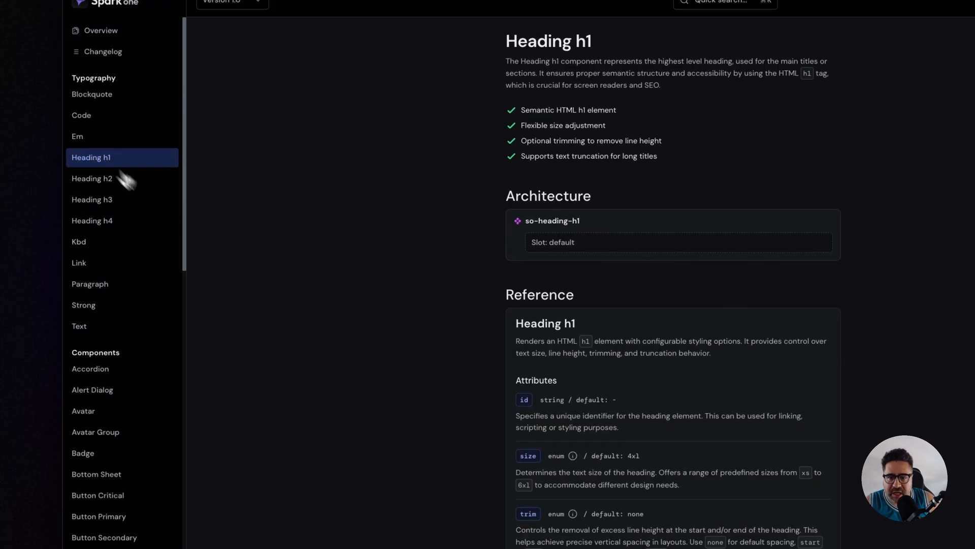
click(486, 65)
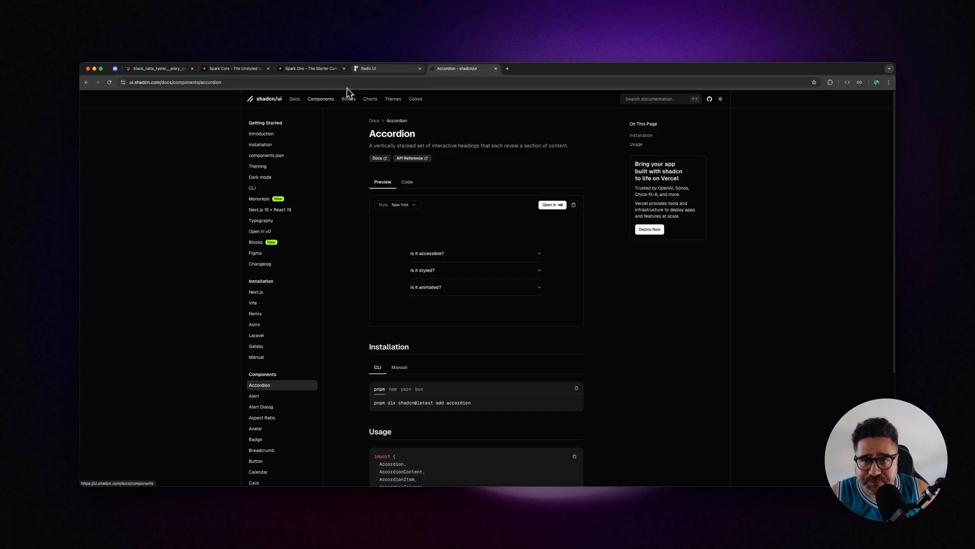
- Switch to the toddle tab showing the Button Critical, Primary and Secondary examples
click(160, 68)
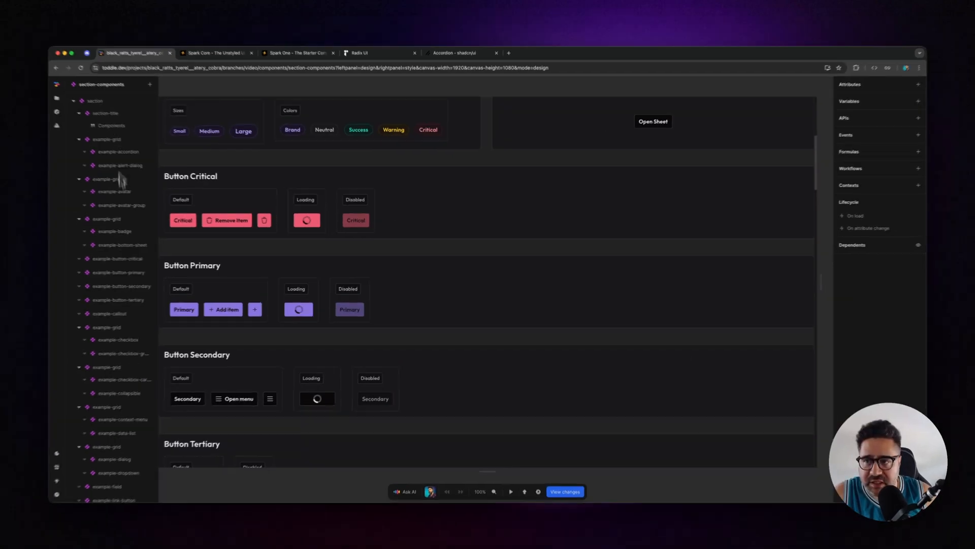
- Open example-button-secondary and inspect the Default and Loading buttons' attributes
click(118, 259)
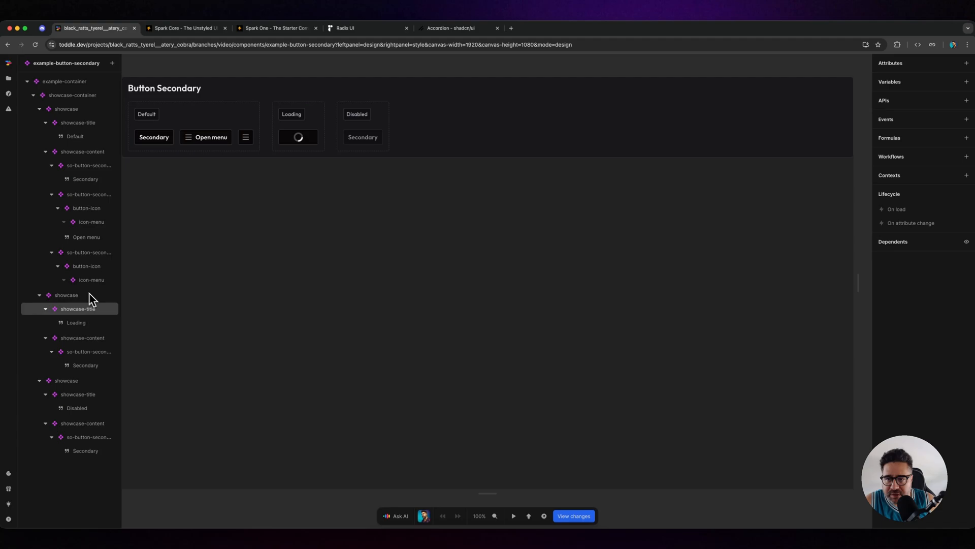
click(90, 166)
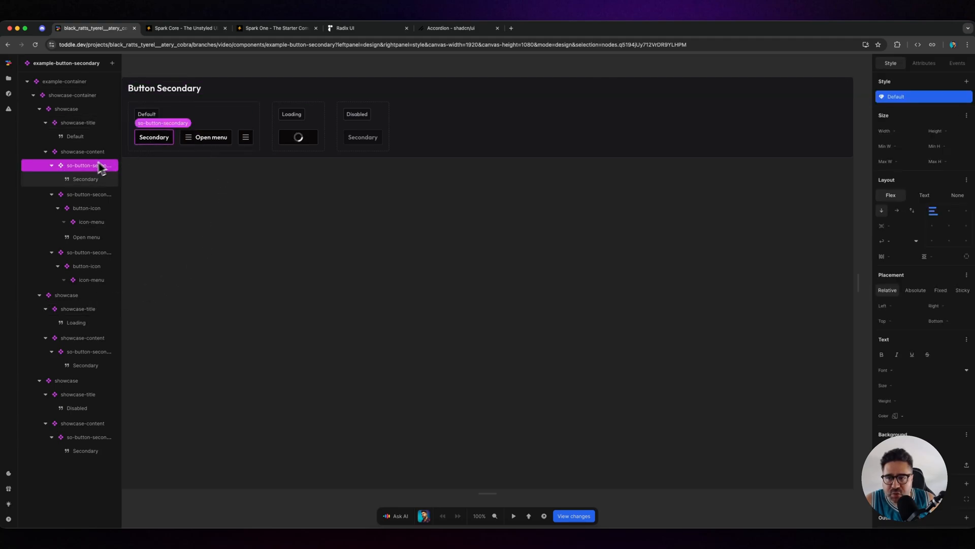
click(298, 138)
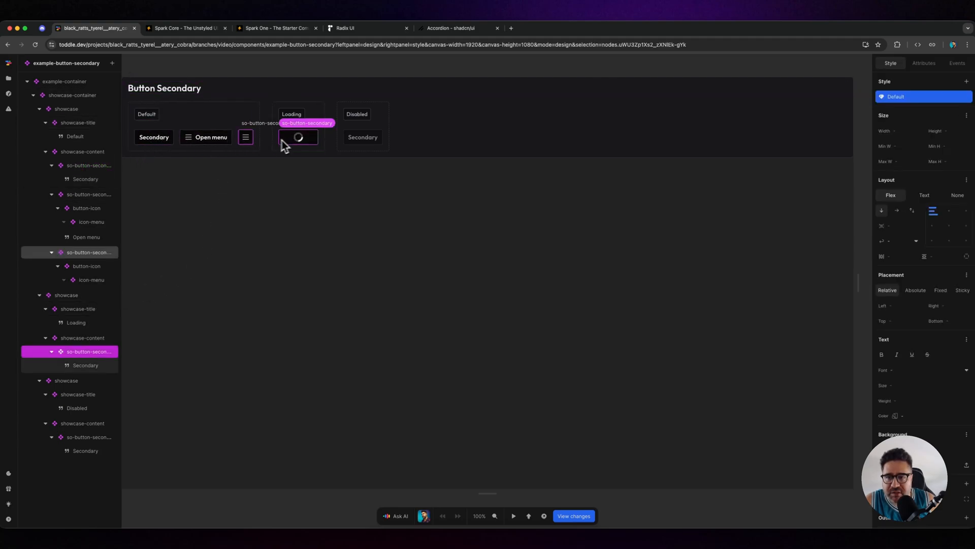
click(153, 137)
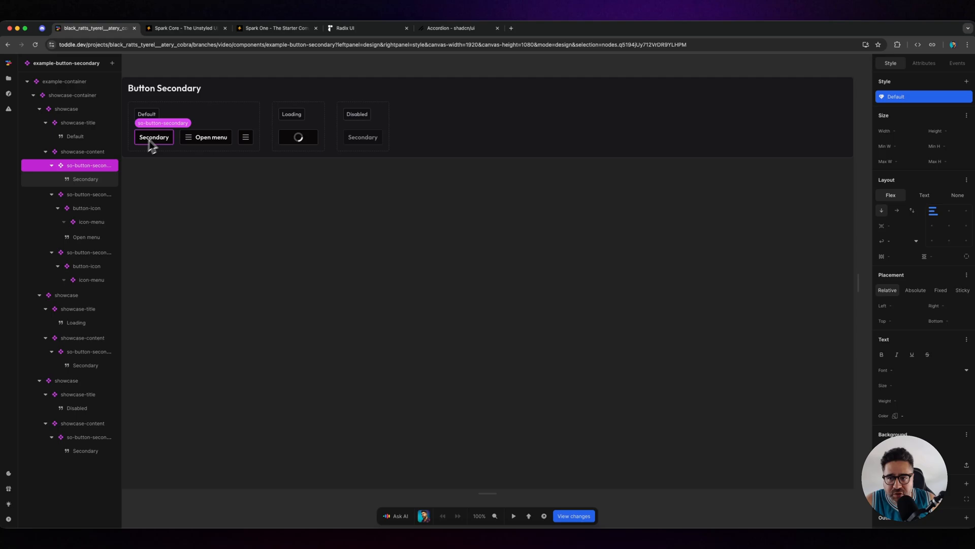
click(923, 63)
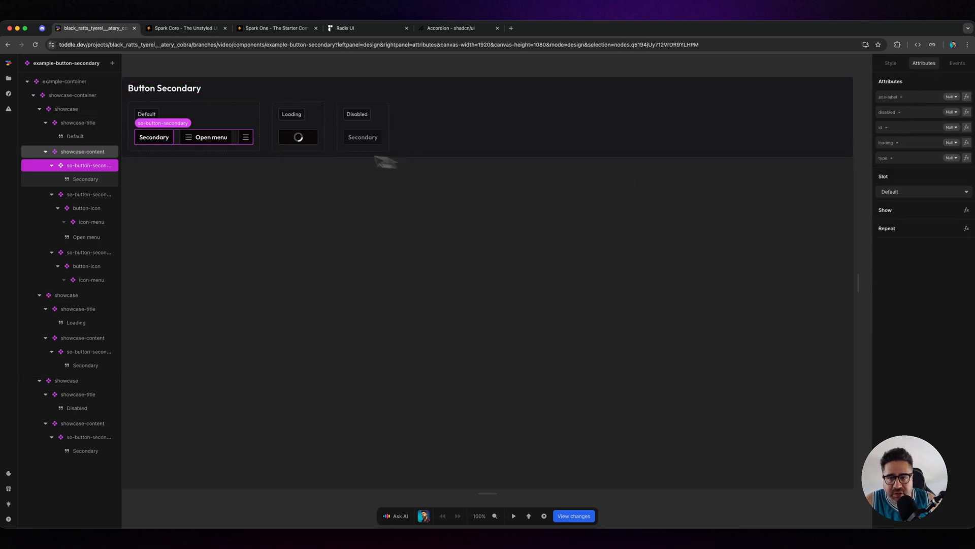
click(298, 137)
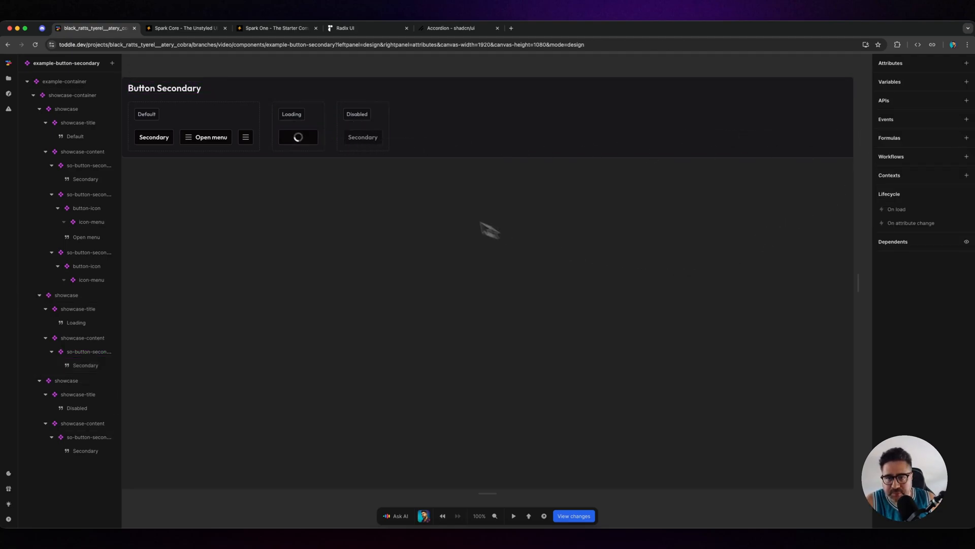
- Set the Loading button's loading attribute to false and open its formula
click(89, 352)
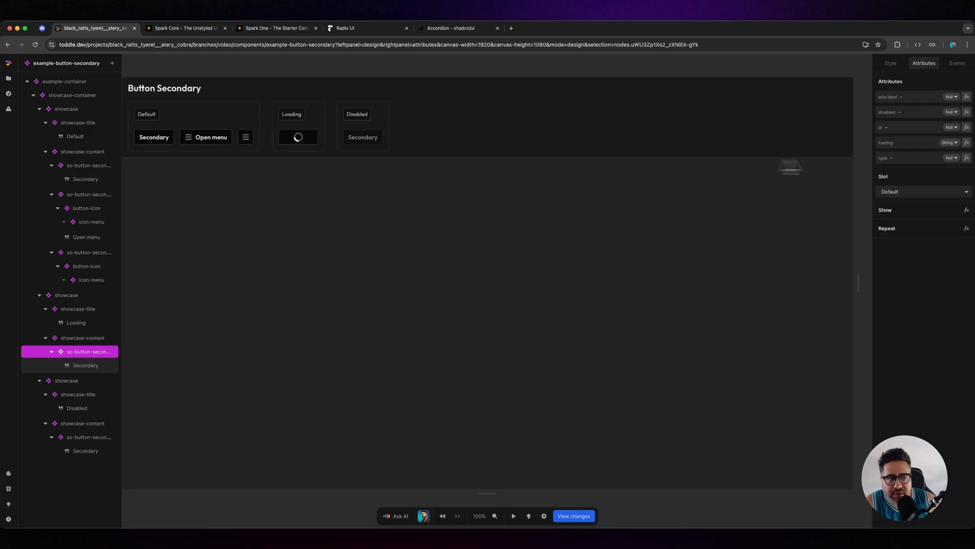
mouse_move(86, 373)
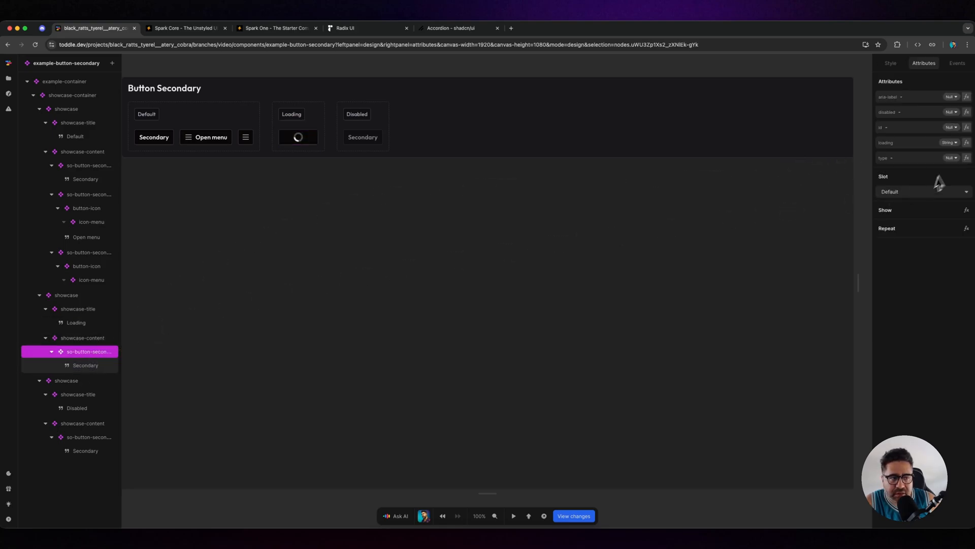
click(911, 142)
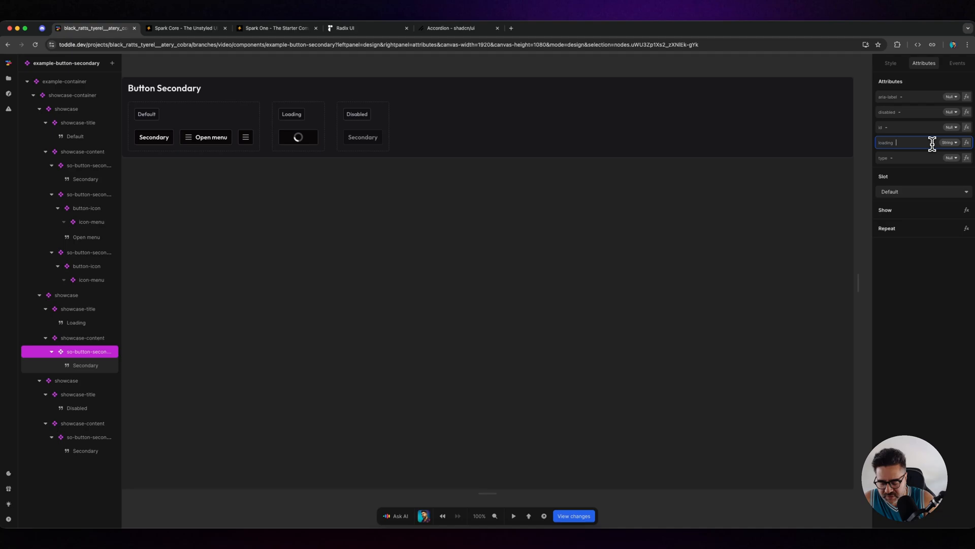
text(false)
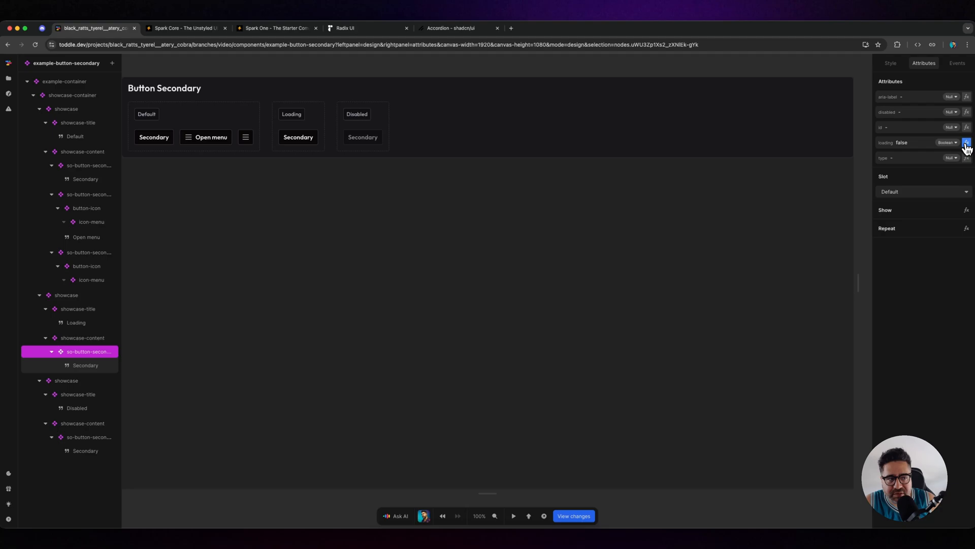
click(967, 142)
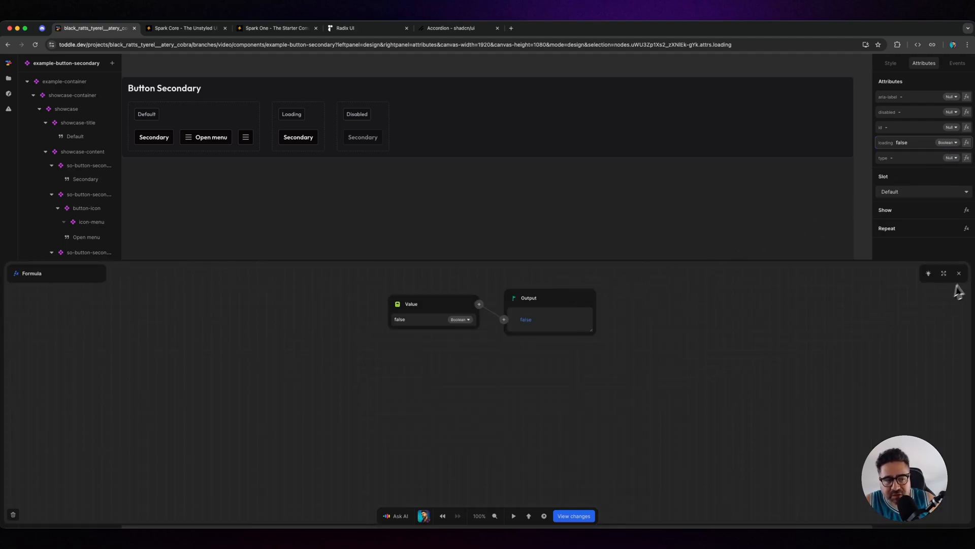
- Close the formula editor and enter true for the Loading button's loading attribute
click(959, 273)
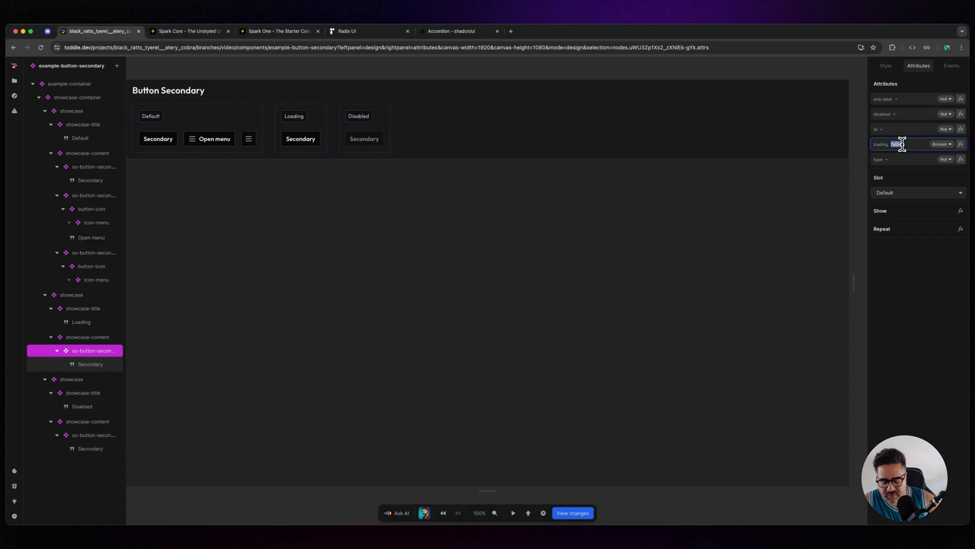
text(true)
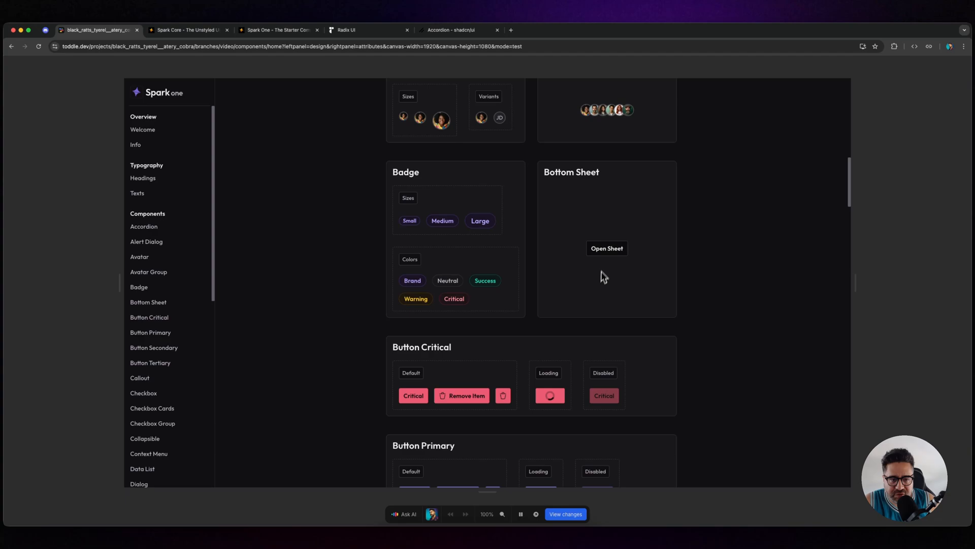
mouse_move(509, 415)
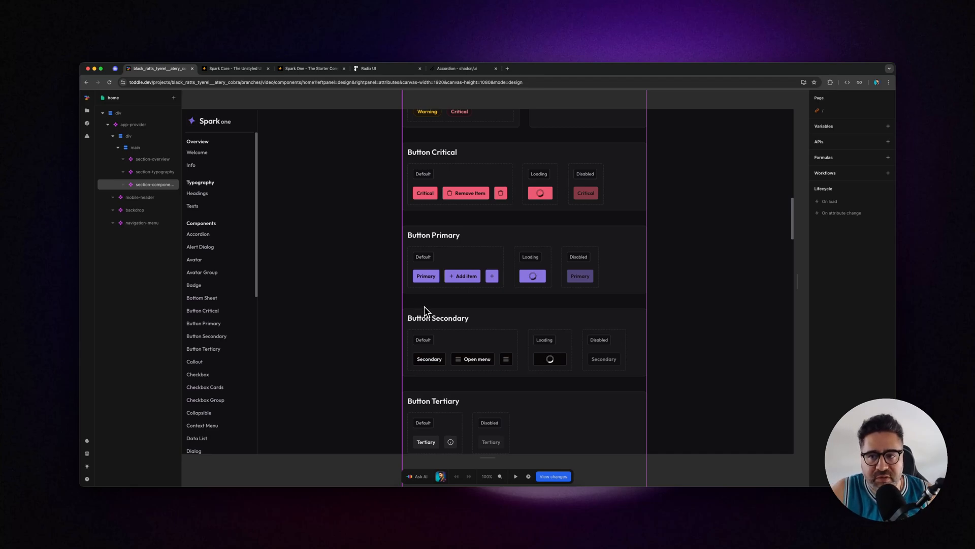
- Select app-provider, collapse the div's children, and open Themes > Default style variables
click(133, 125)
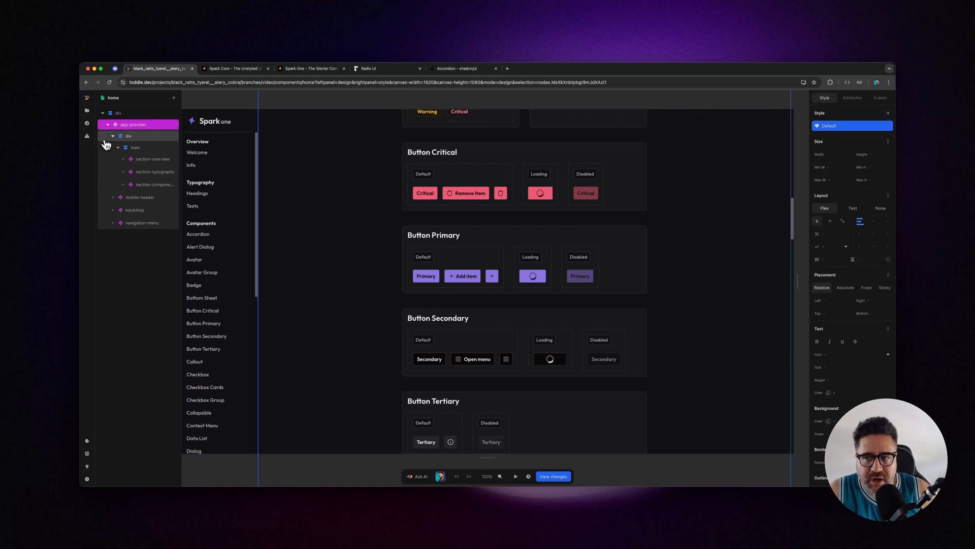
click(113, 136)
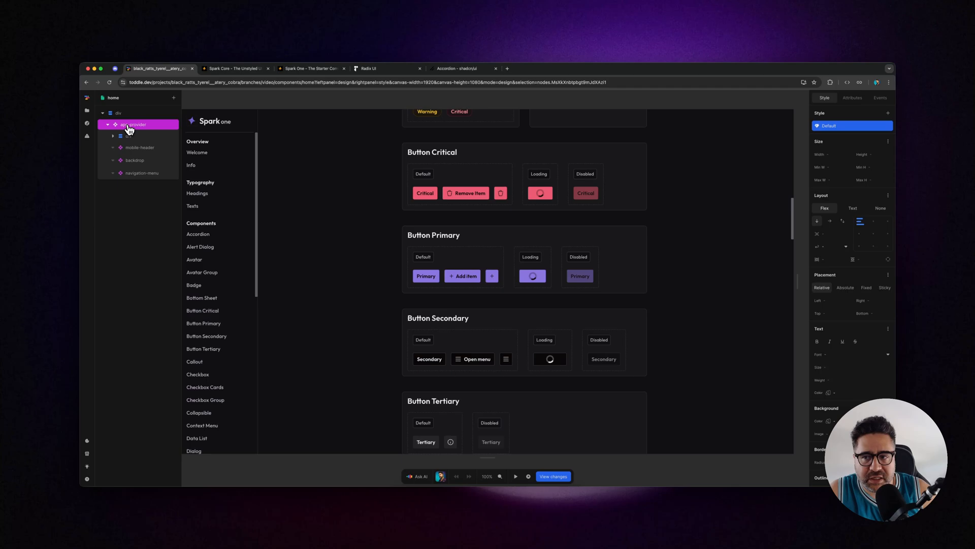
click(107, 125)
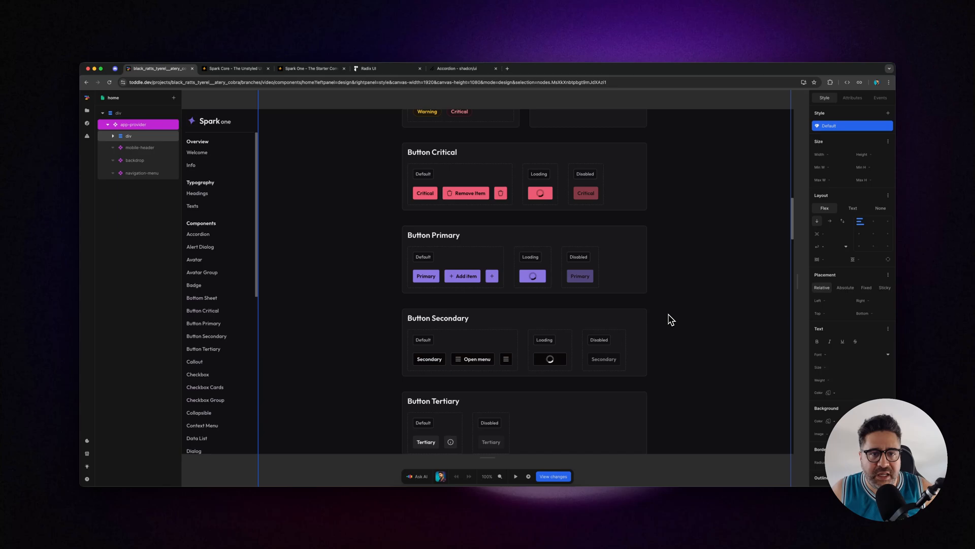
mouse_move(172, 160)
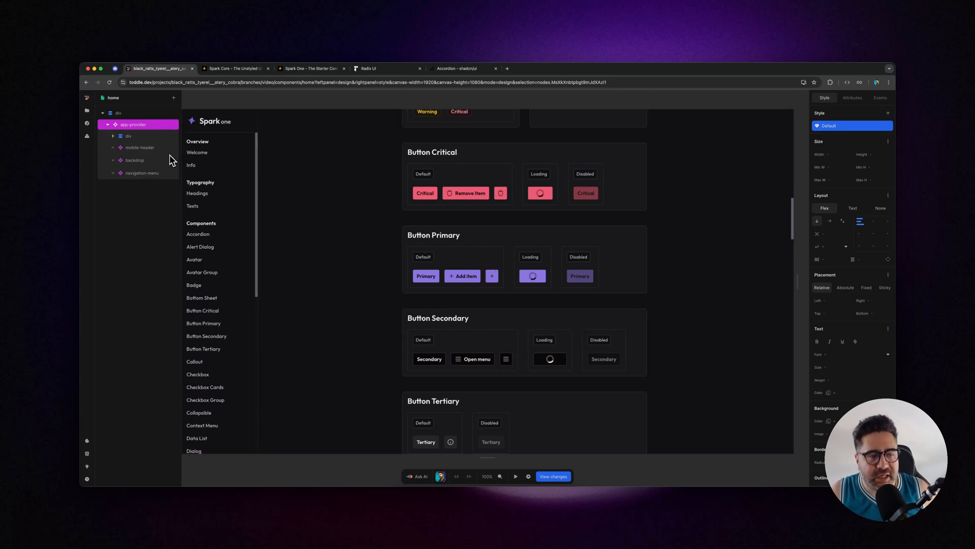
click(143, 173)
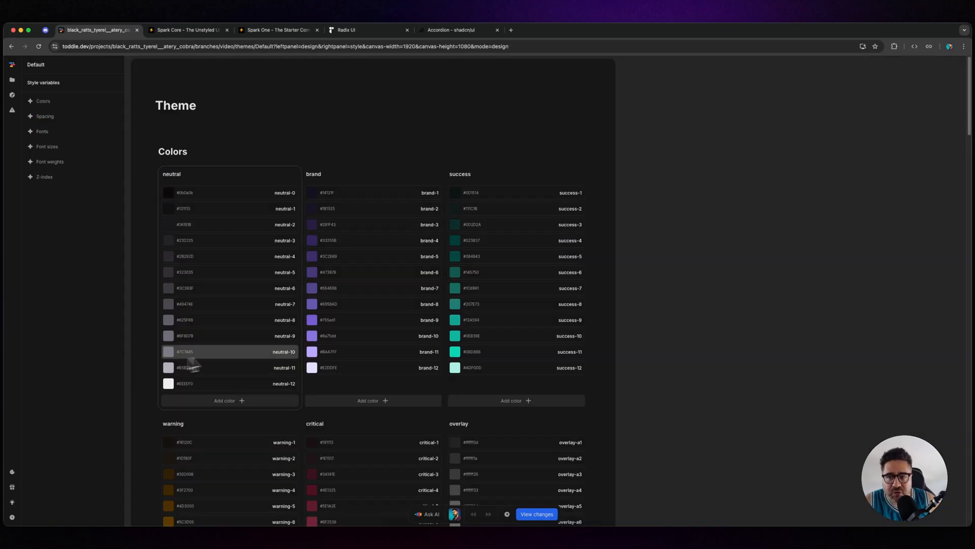
mouse_move(616, 332)
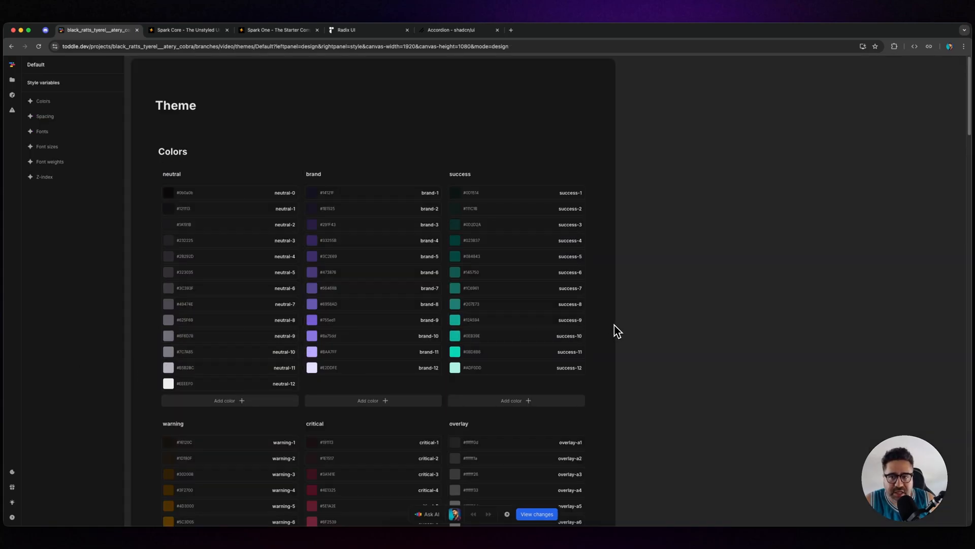
- Scroll through the Default theme's color scales and spacing values, then switch to Radix Colors
scroll(down, 3)
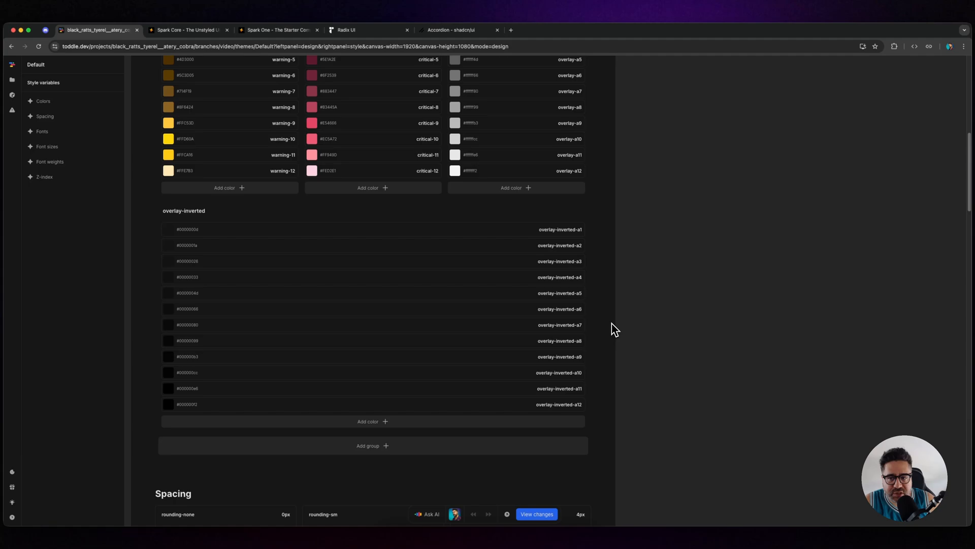
scroll(down, 3)
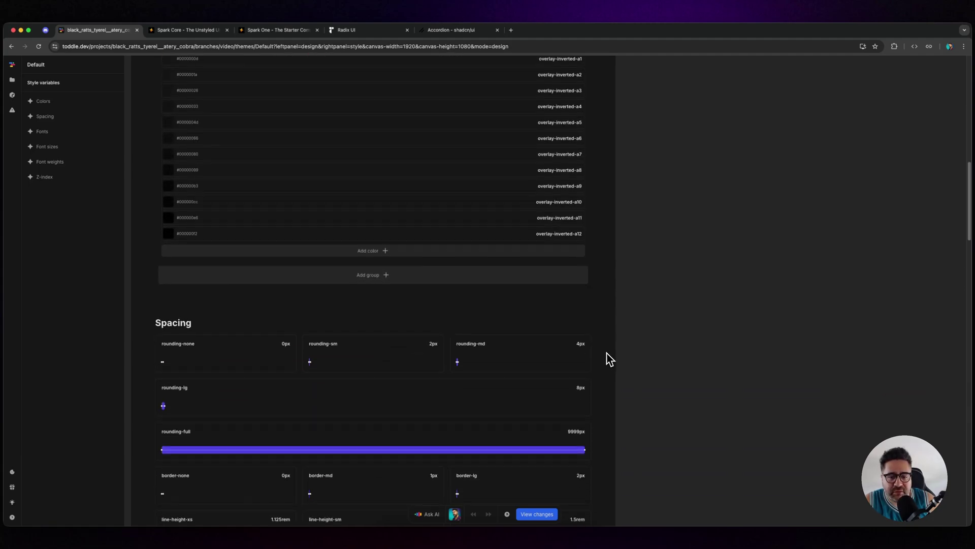
scroll(down, 3)
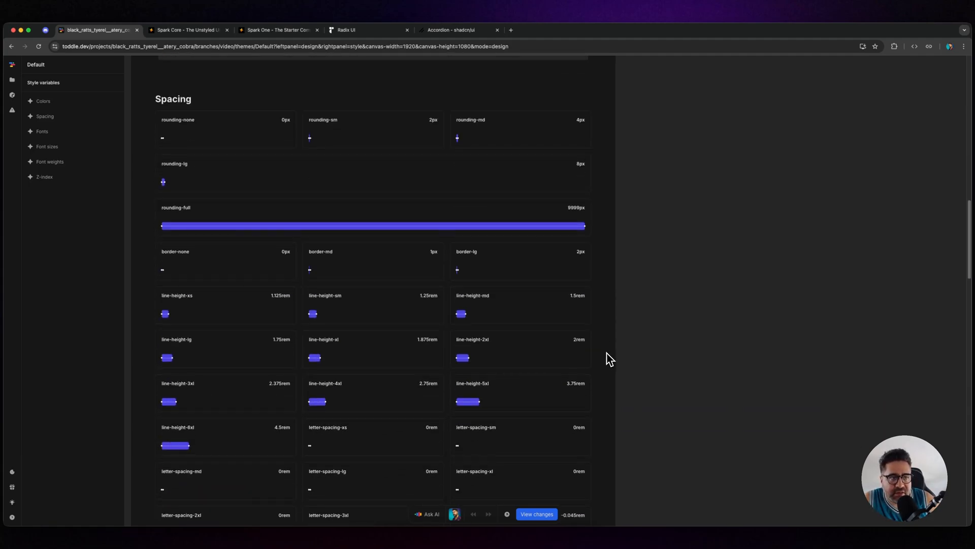
scroll(down, 3)
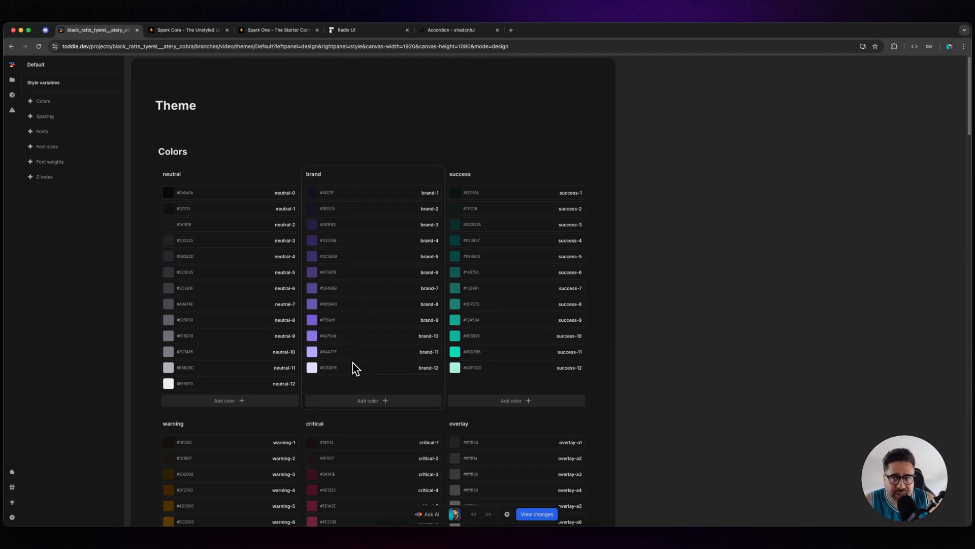
click(353, 29)
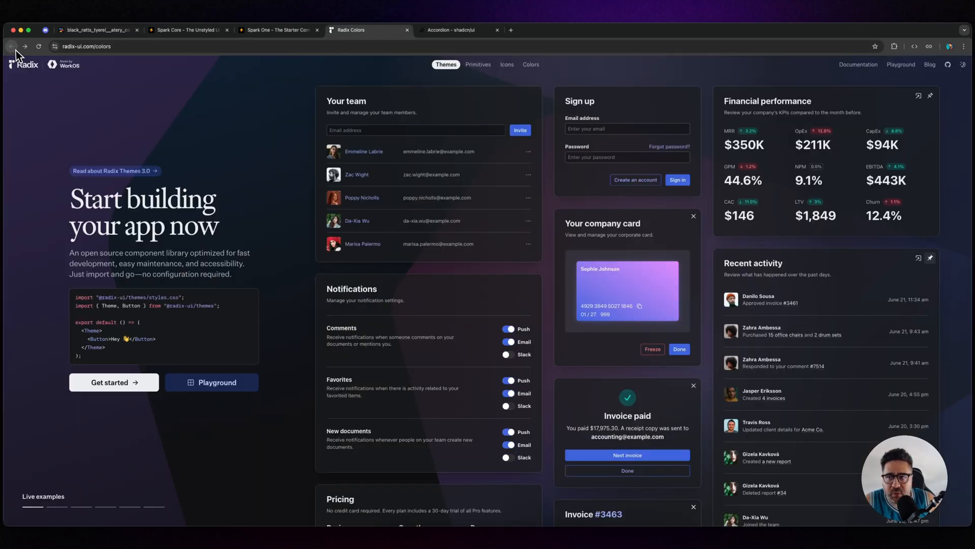
- Open Radix's colour scales overview and compare it with the toddle theme palette
click(531, 64)
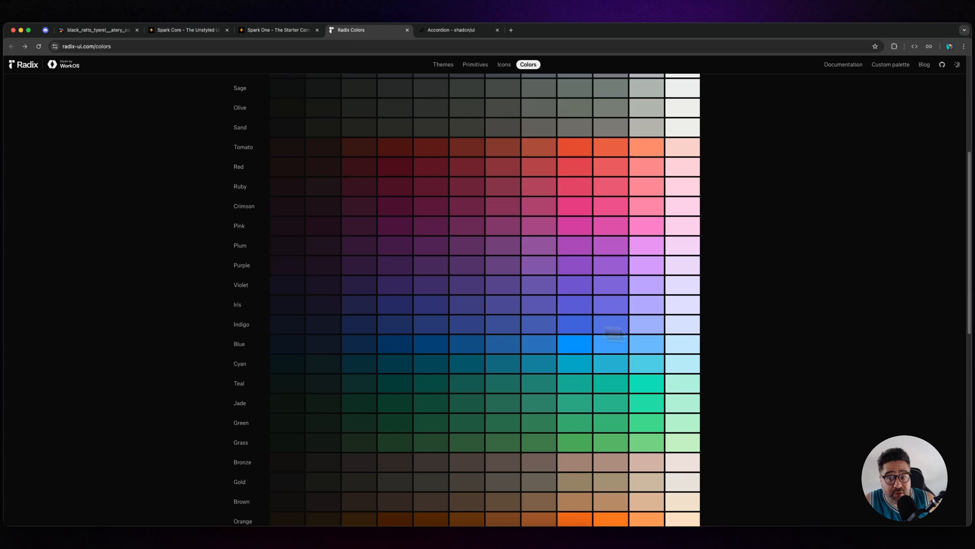
scroll(down, 3)
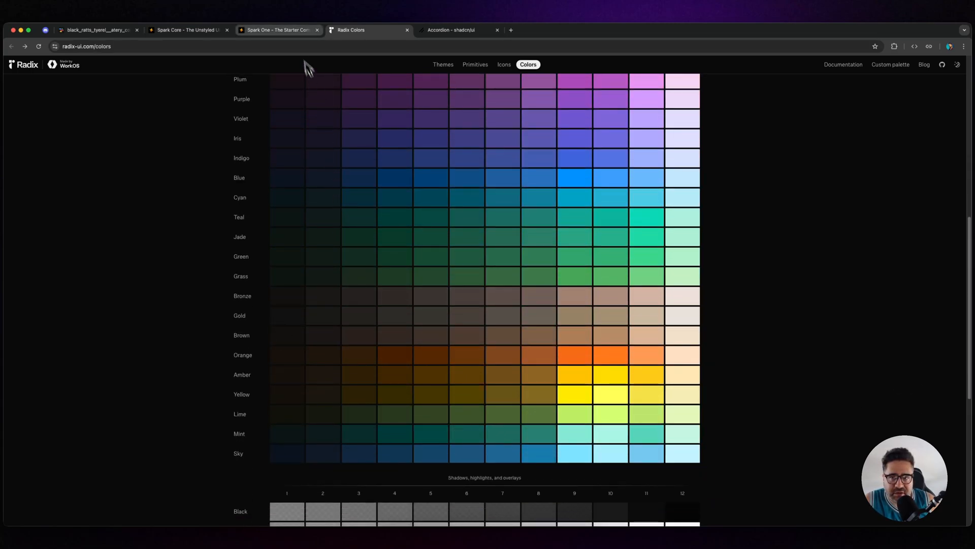
click(96, 31)
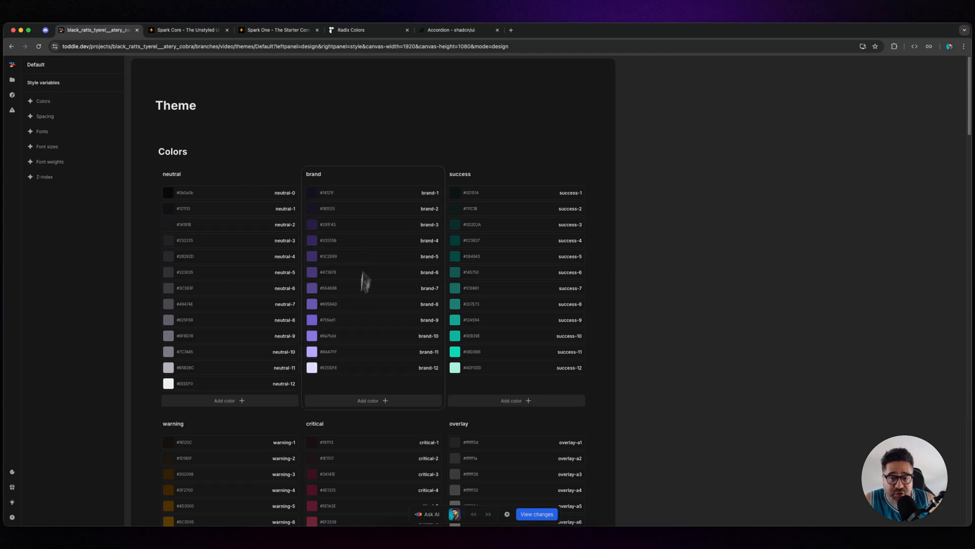
click(357, 29)
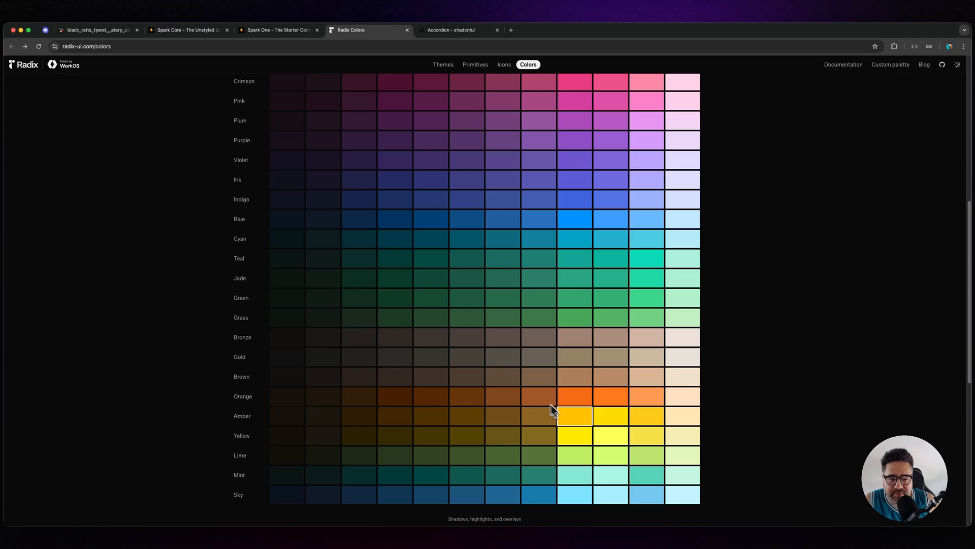
scroll(up, 3)
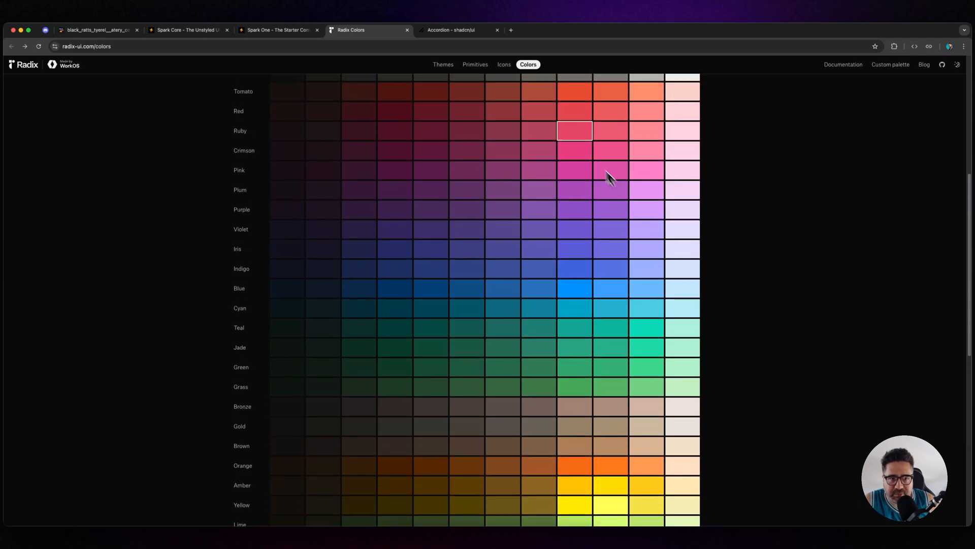
- Glance at the Spark Core docs, then open the home component in toddle
click(190, 30)
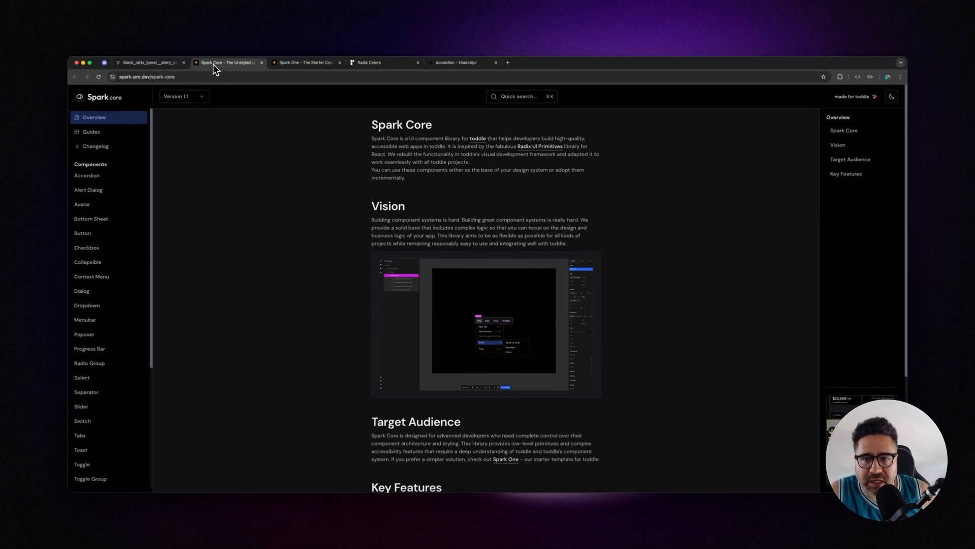
click(152, 63)
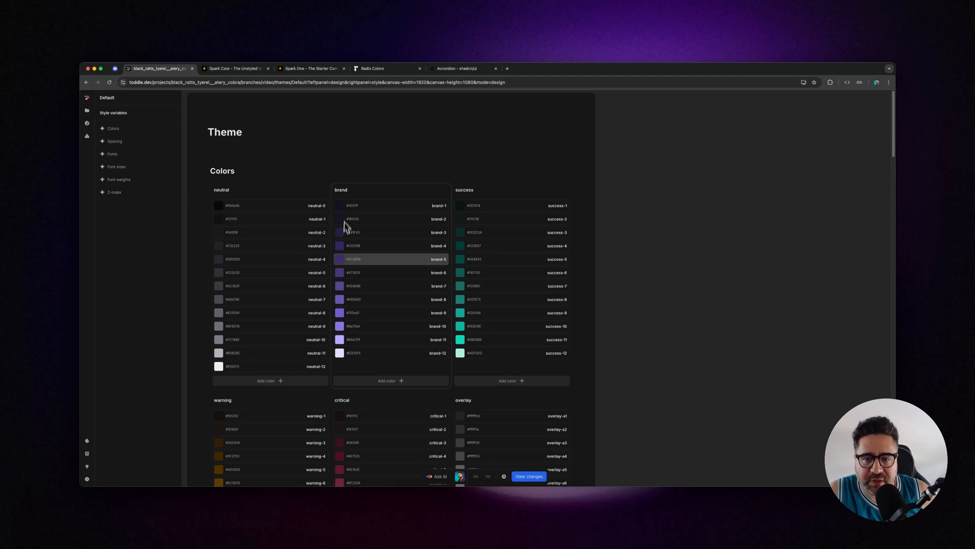
click(87, 109)
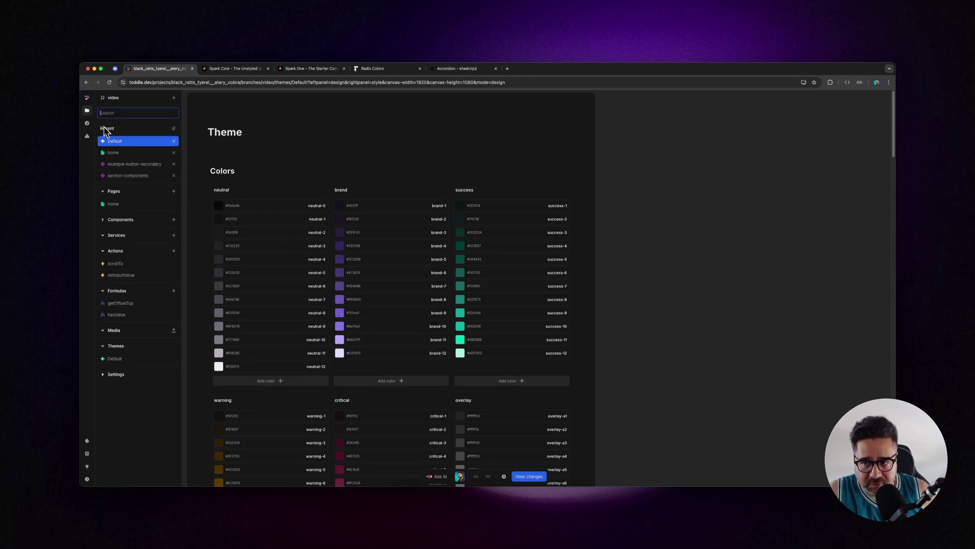
click(113, 153)
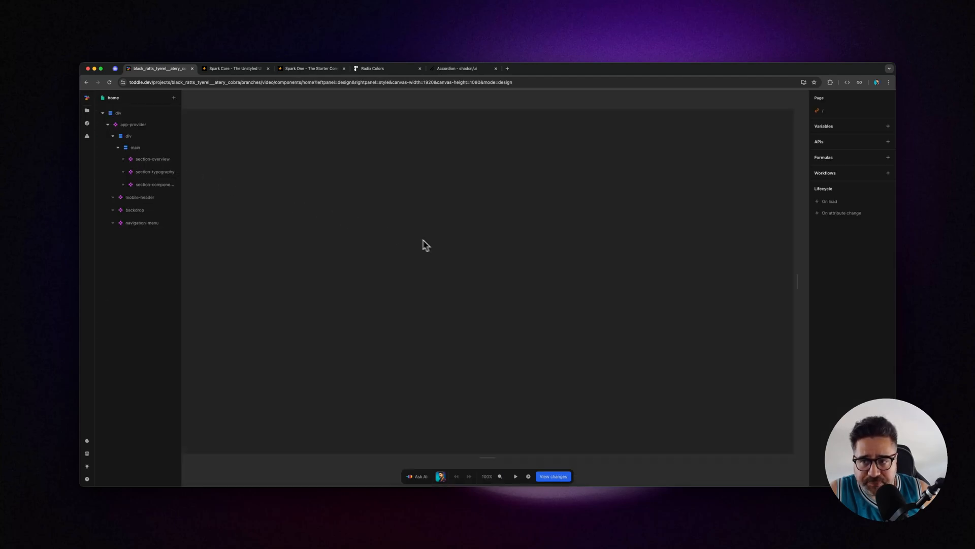
- Preview the home component in test mode, scrolling through Typography, Badge and Button sections
click(515, 476)
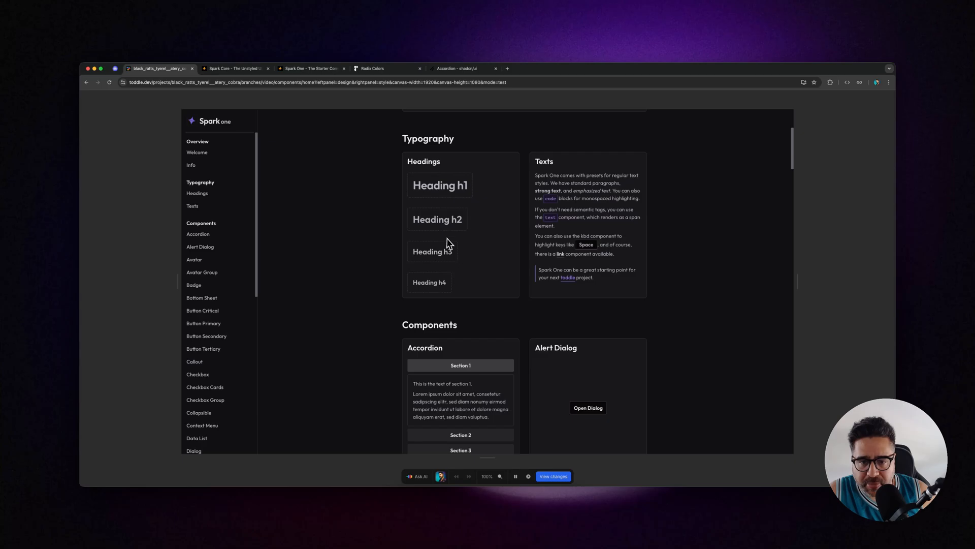
scroll(down, 3)
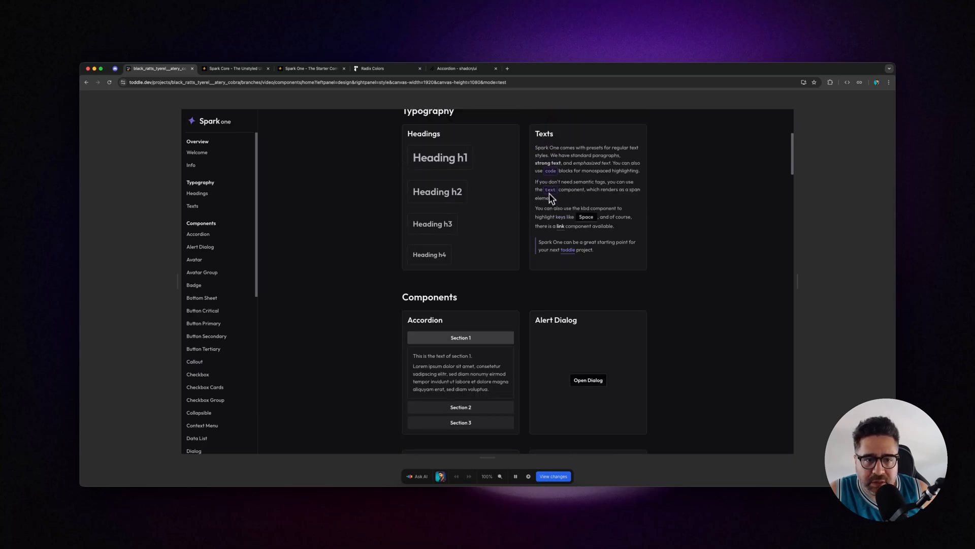
scroll(down, 3)
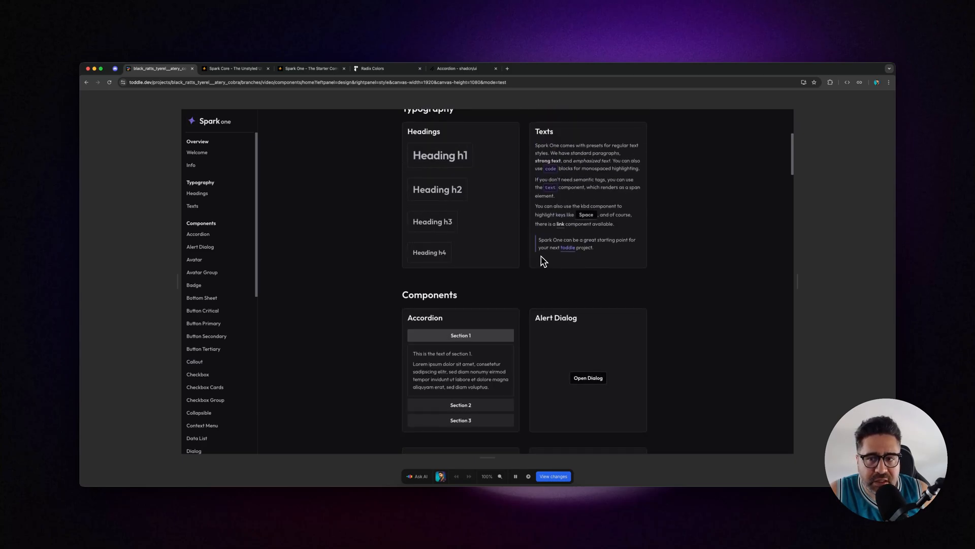
scroll(down, 3)
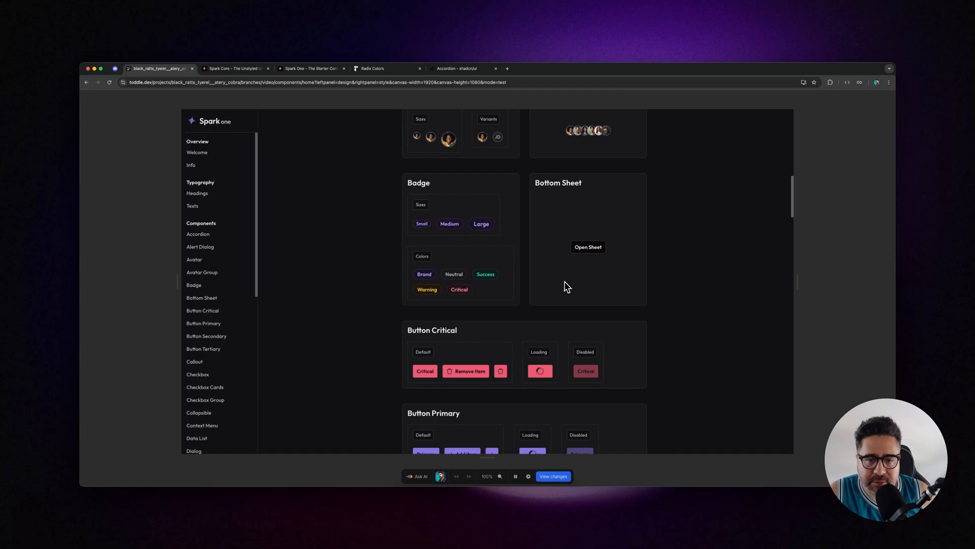
scroll(down, 3)
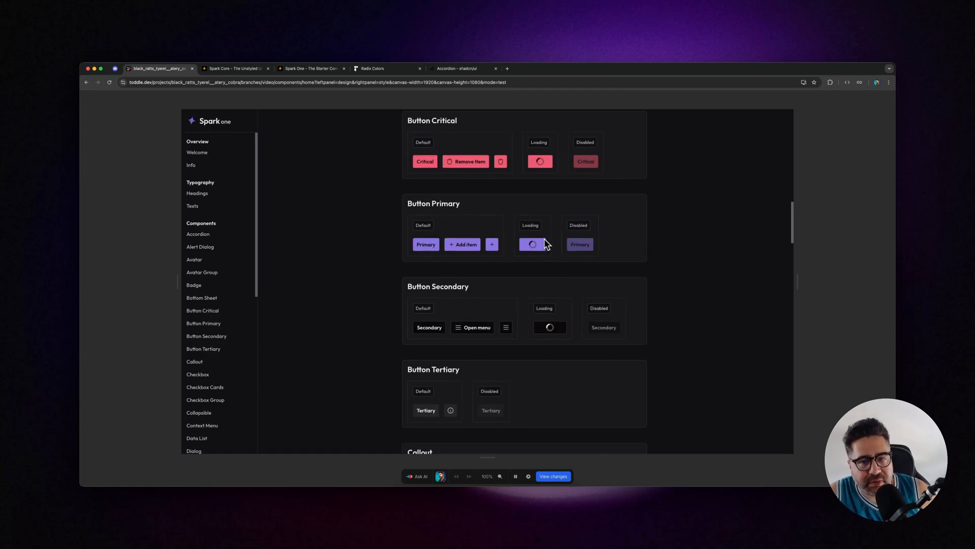
scroll(up, 3)
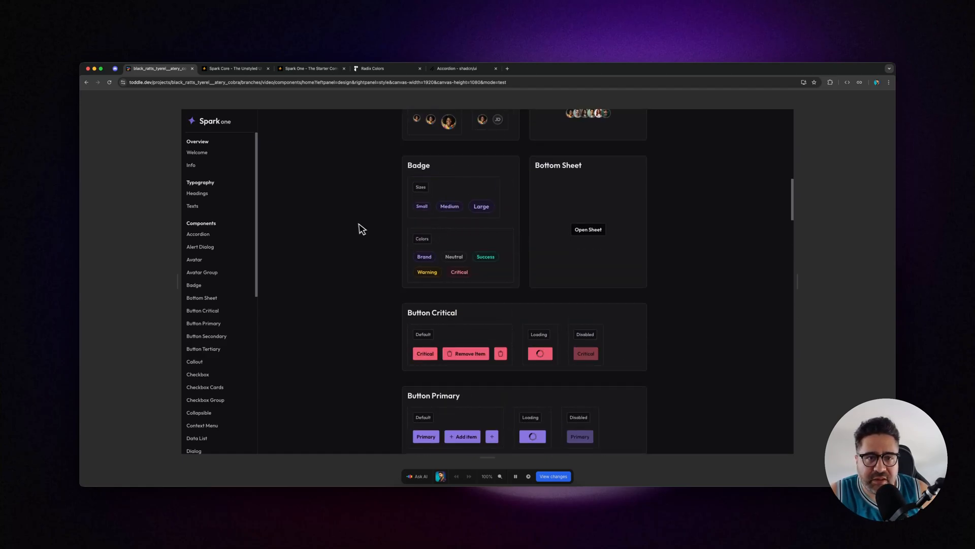
scroll(up, 3)
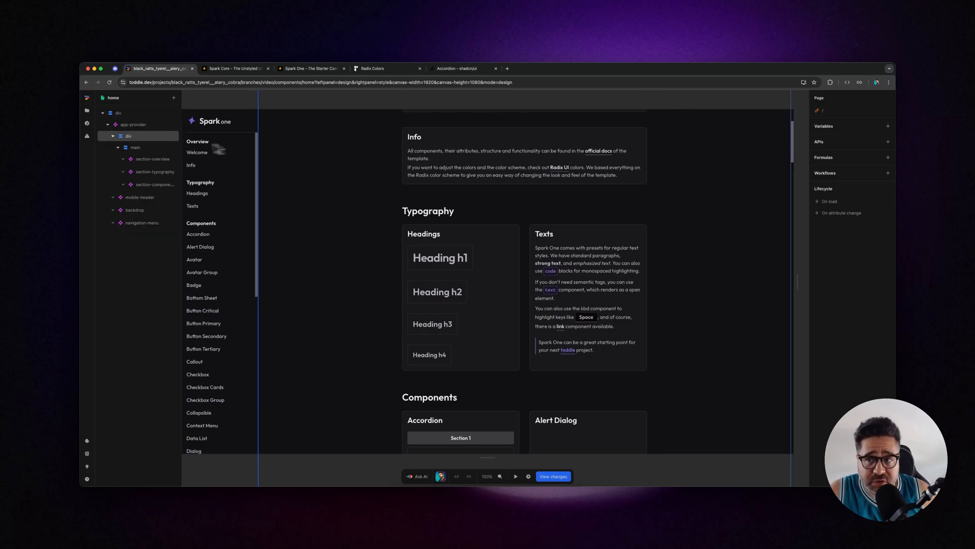
- Select section-overview in the element tree to show its Style panel
click(153, 159)
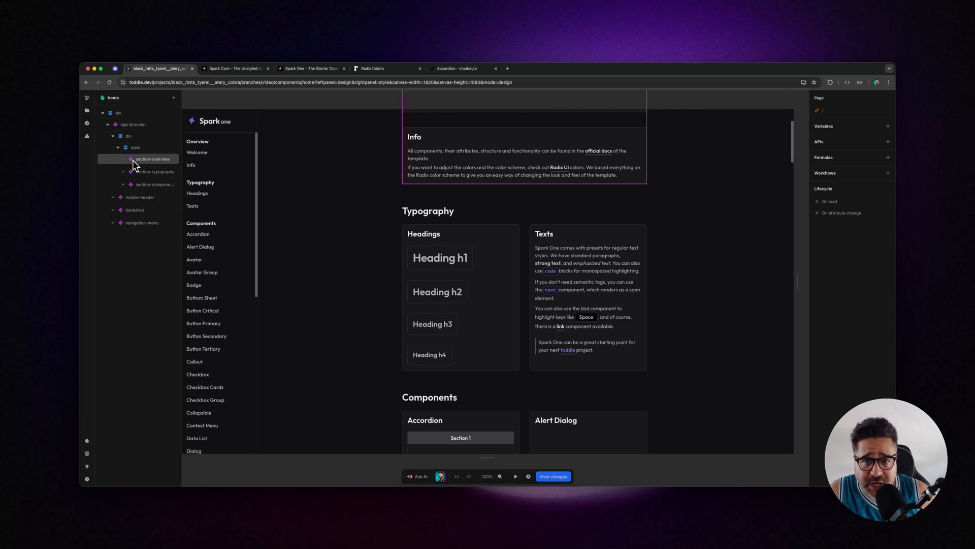
click(142, 159)
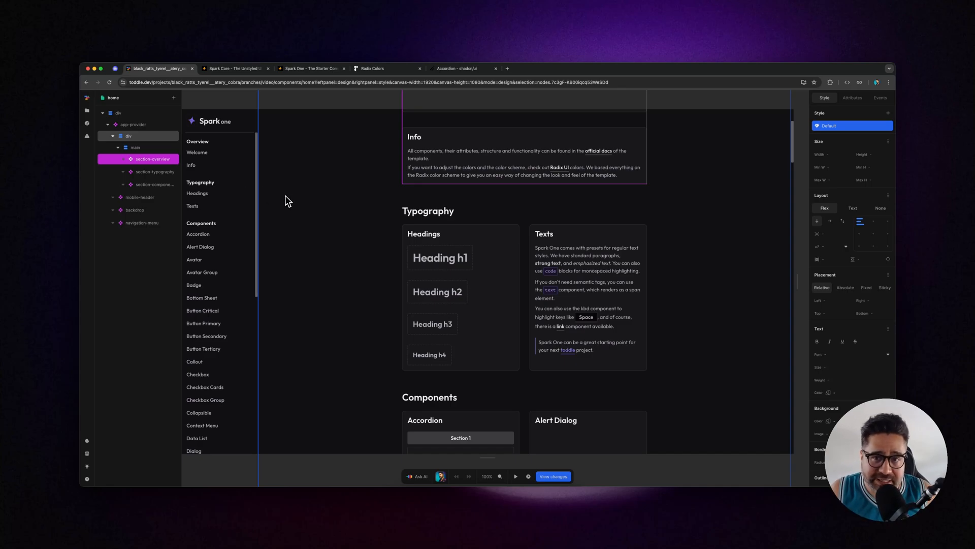
mouse_move(297, 199)
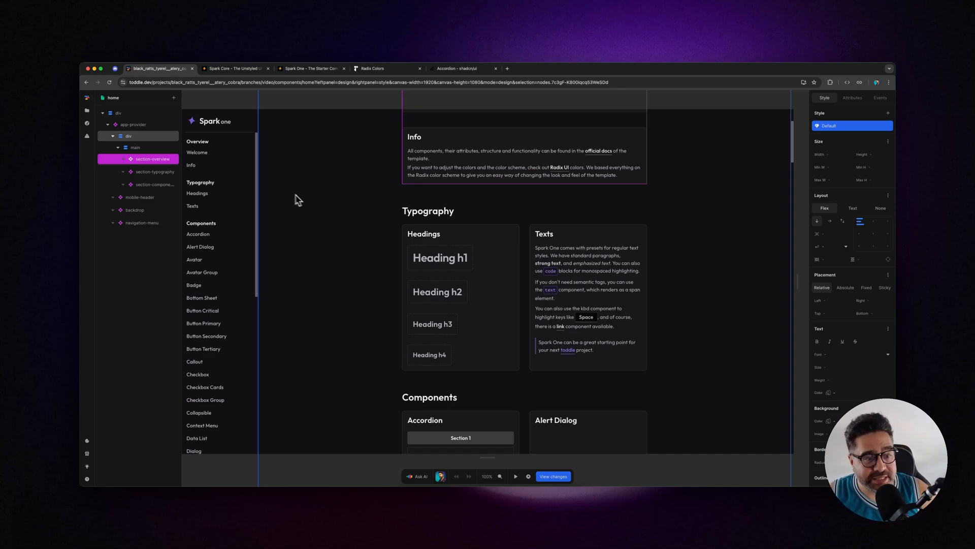